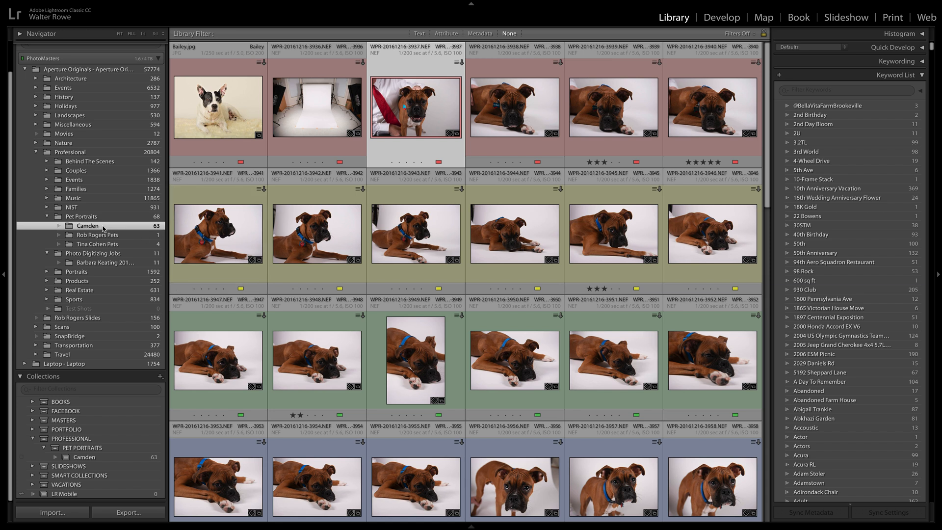
{"action": "mouse_move", "coordinate": [105, 230]}
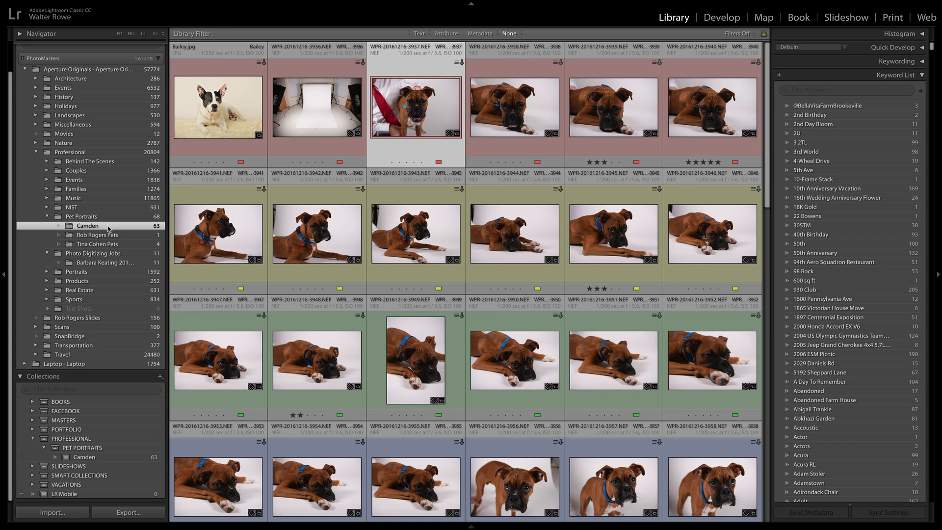
{"action": "mouse_move", "coordinate": [87, 225]}
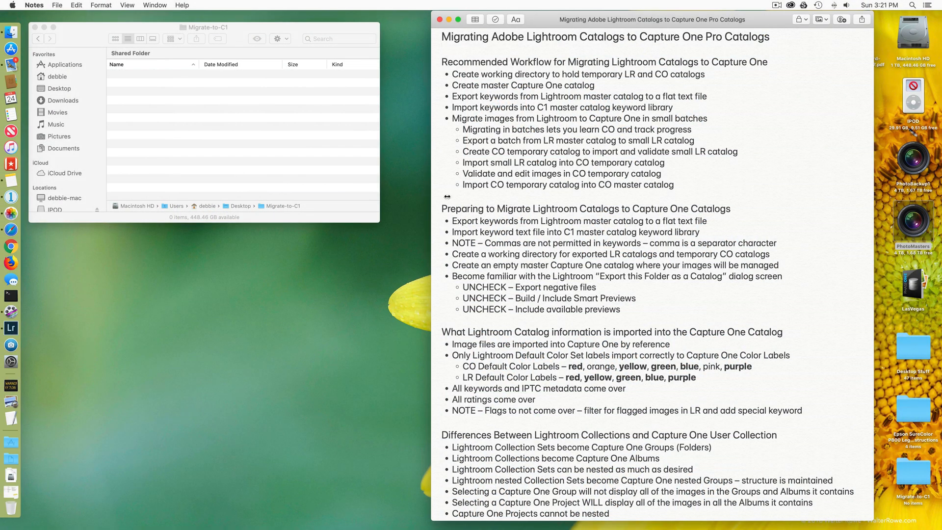
{"action": "mouse_move", "coordinate": [792, 103]}
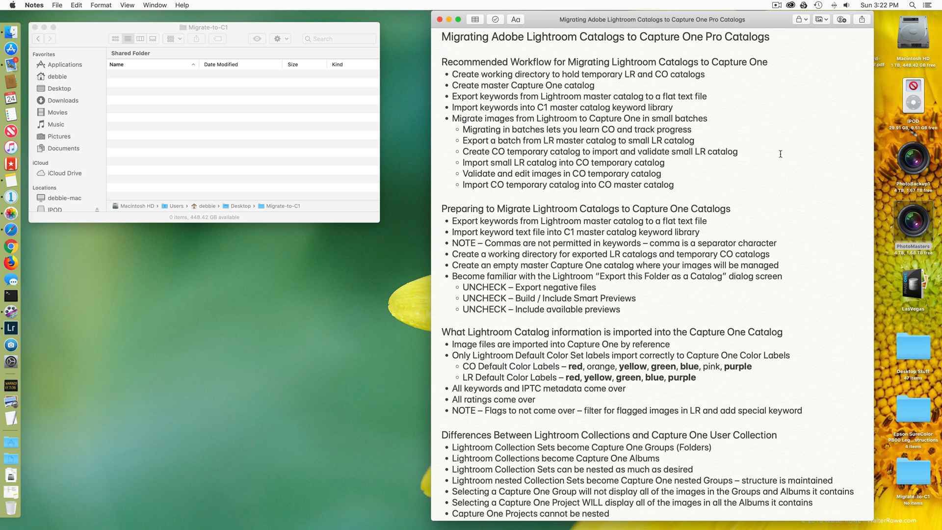
{"action": "mouse_move", "coordinate": [780, 365]}
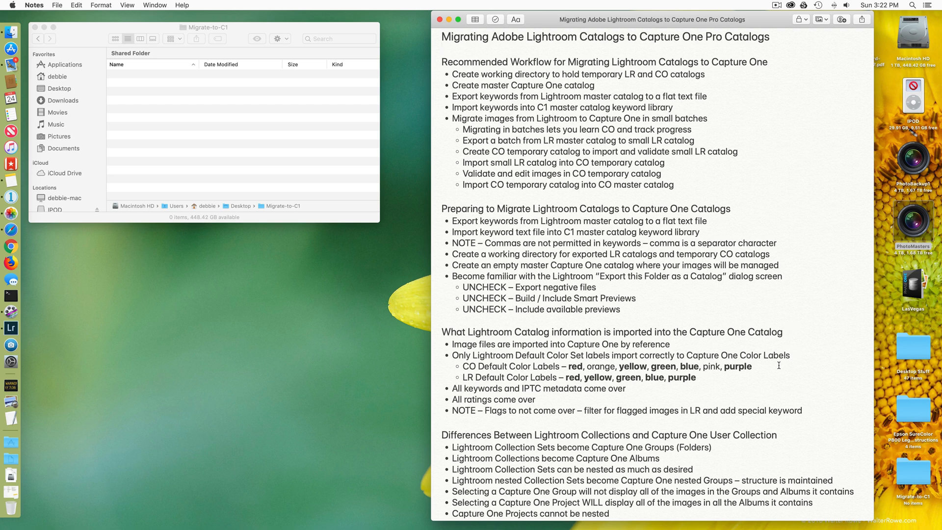
Open the Edit Color Label Set dialog showing the Lightroom Default labels Red, Yellow, Green, Blue, Purple
{"action": "left_click", "coordinate": [442, 50]}
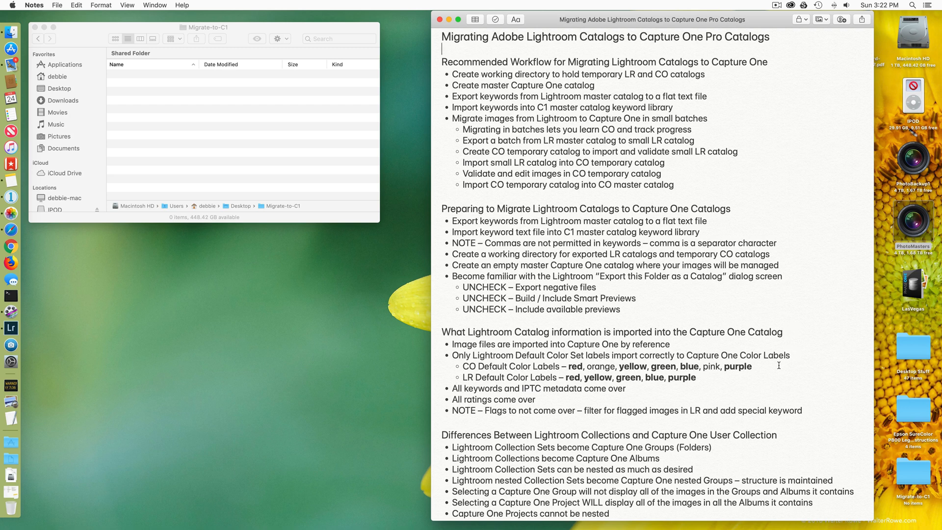
{"action": "mouse_move", "coordinate": [699, 363]}
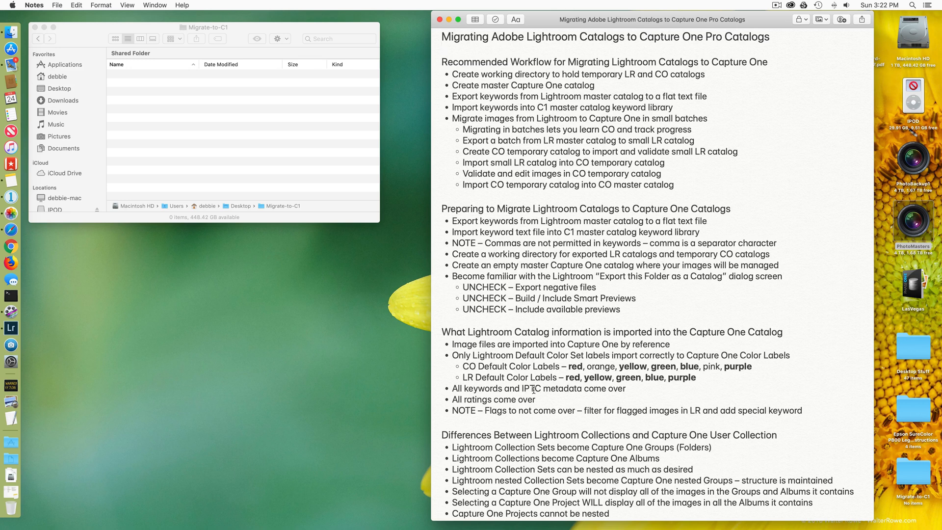
{"action": "mouse_move", "coordinate": [577, 390]}
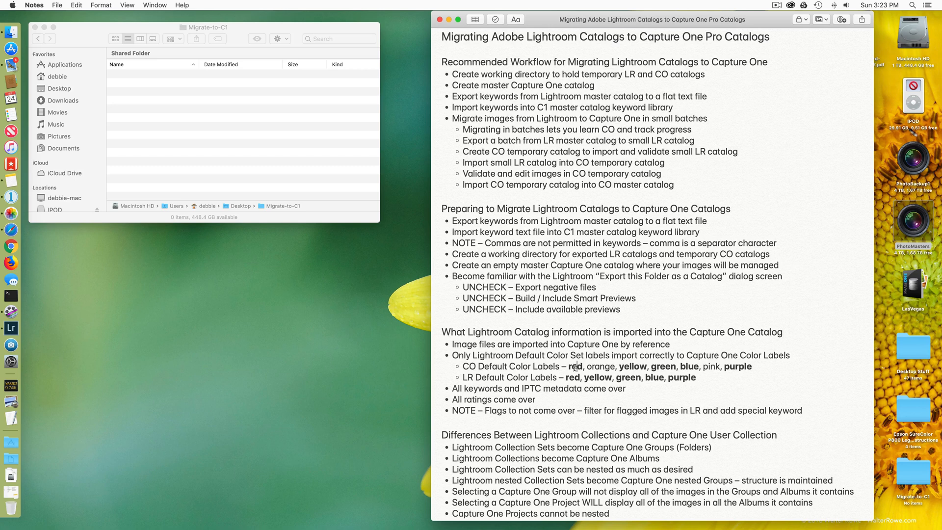
{"action": "mouse_move", "coordinate": [741, 381]}
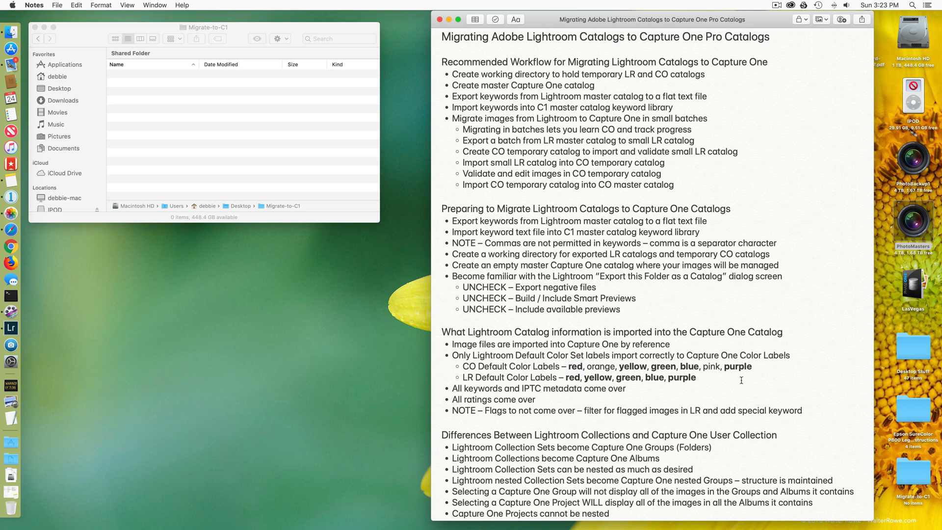
{"action": "mouse_move", "coordinate": [654, 380]}
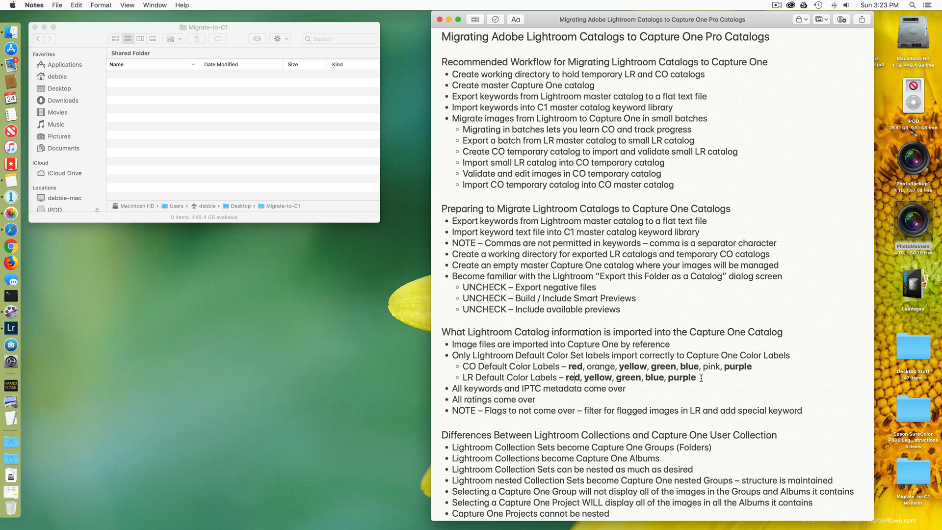
{"action": "mouse_move", "coordinate": [520, 377]}
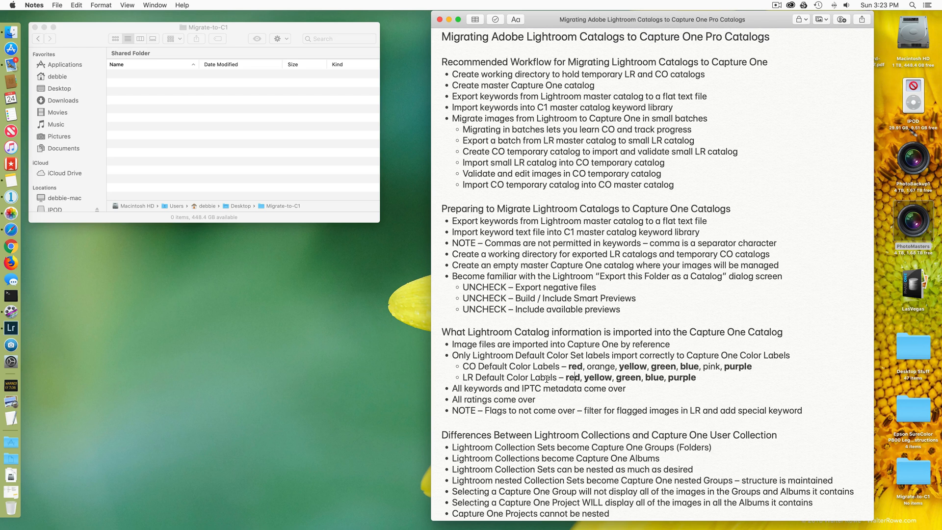
{"action": "left_click", "coordinate": [9, 327]}
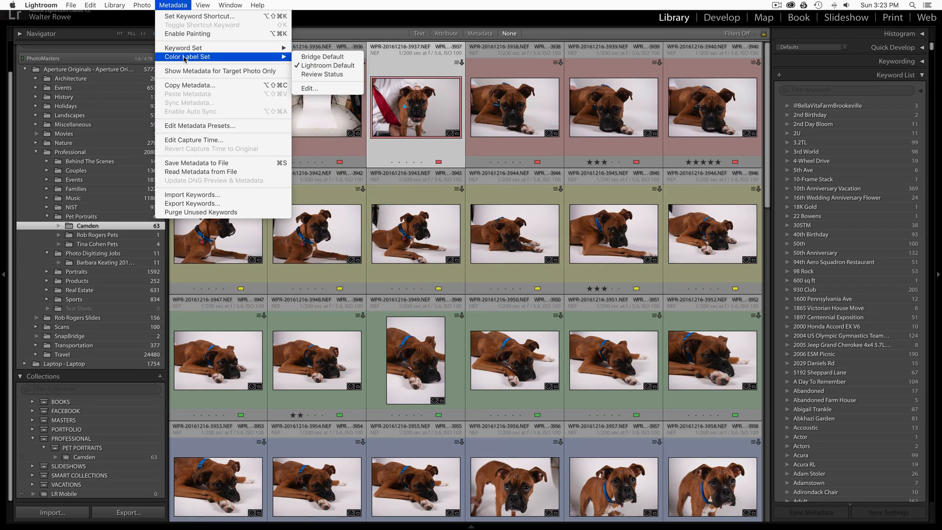
{"action": "mouse_move", "coordinate": [323, 57]}
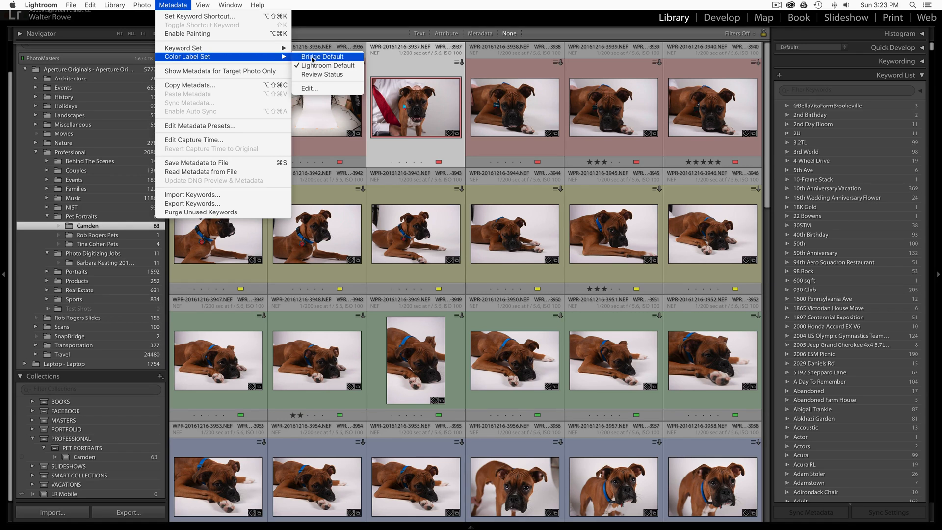
{"action": "mouse_move", "coordinate": [328, 65]}
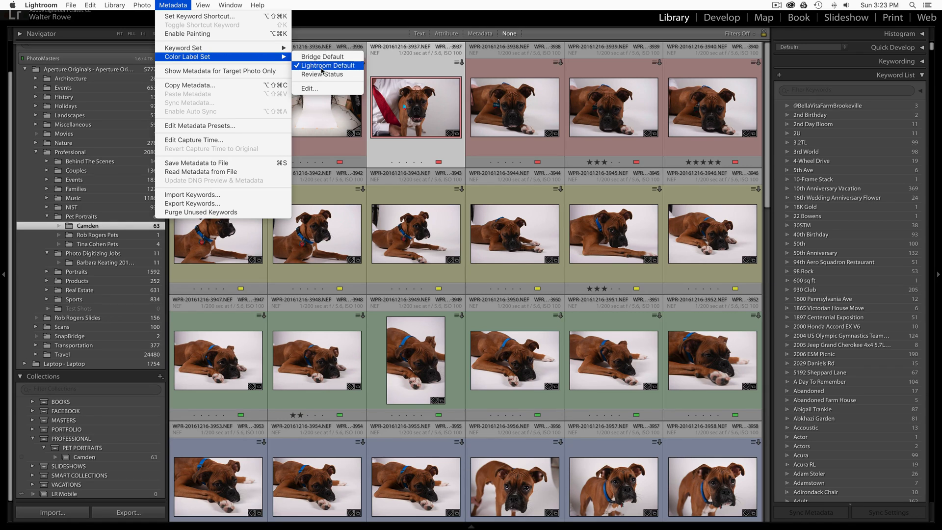
{"action": "mouse_move", "coordinate": [324, 73]}
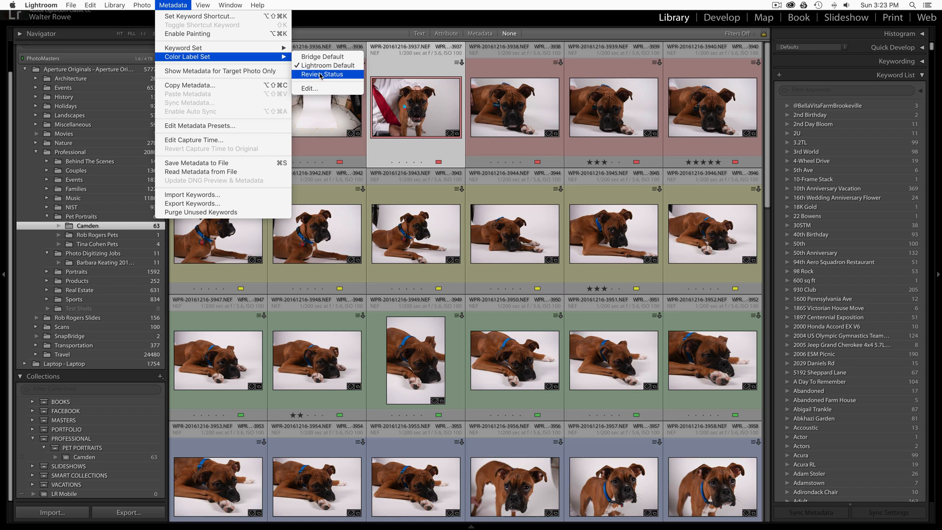
{"action": "left_click", "coordinate": [308, 88]}
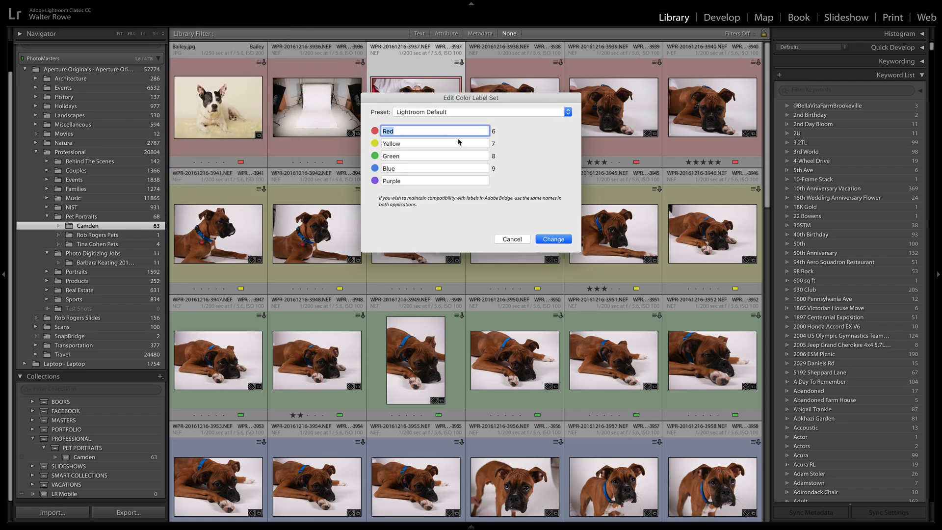
{"action": "mouse_move", "coordinate": [445, 114]}
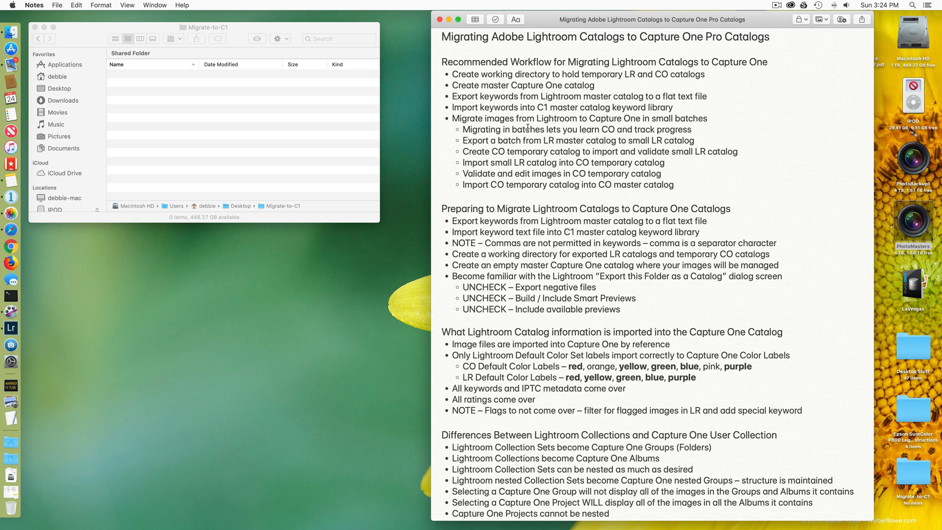
{"action": "mouse_move", "coordinate": [482, 76]}
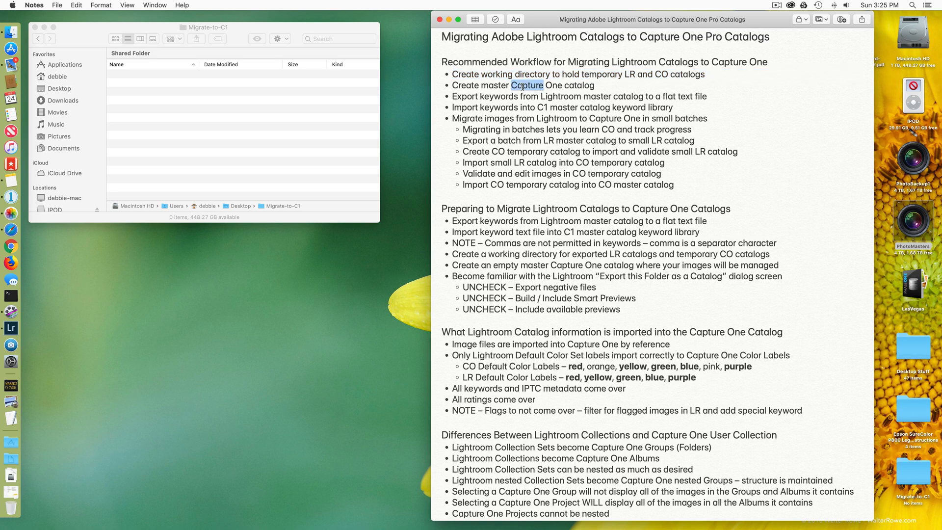
{"action": "left_click", "coordinate": [520, 100]}
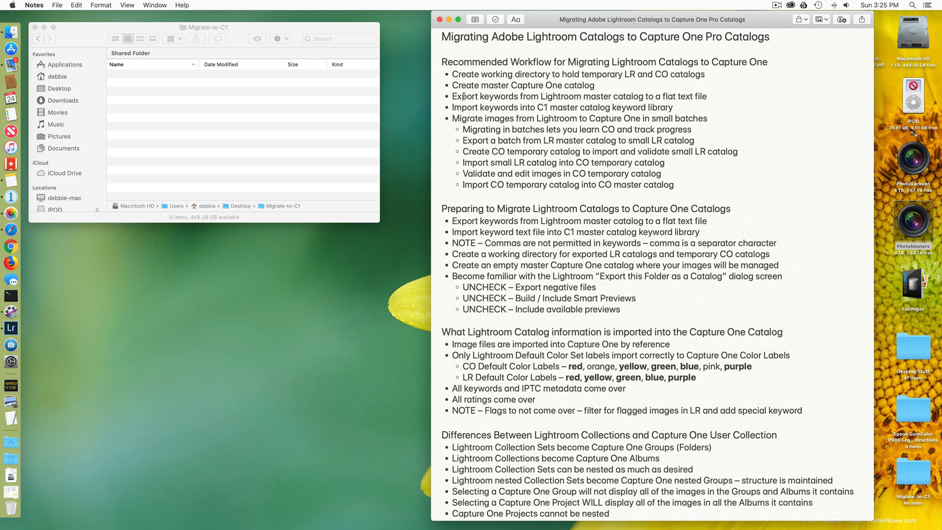
{"action": "mouse_move", "coordinate": [347, 122]}
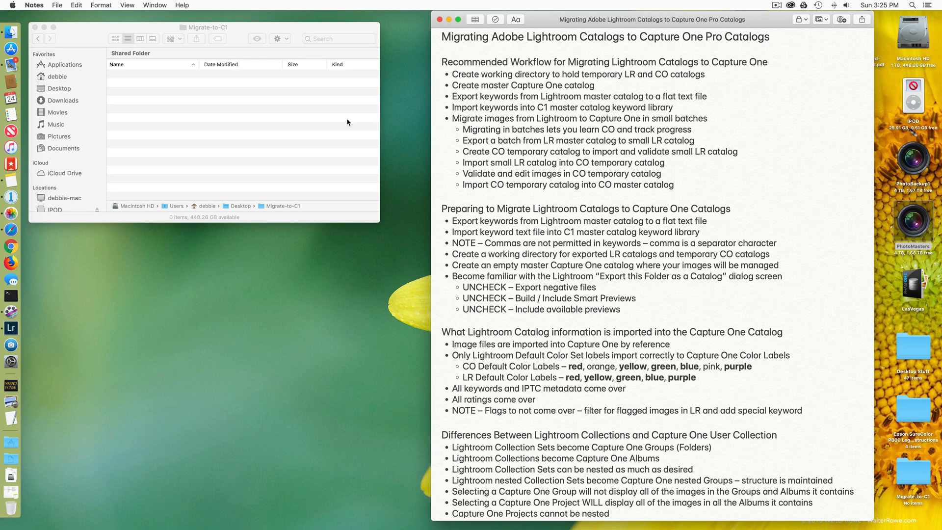
Bring the empty Migrate-to-C1 Finder window in front of the migration notes
{"action": "left_click", "coordinate": [204, 28]}
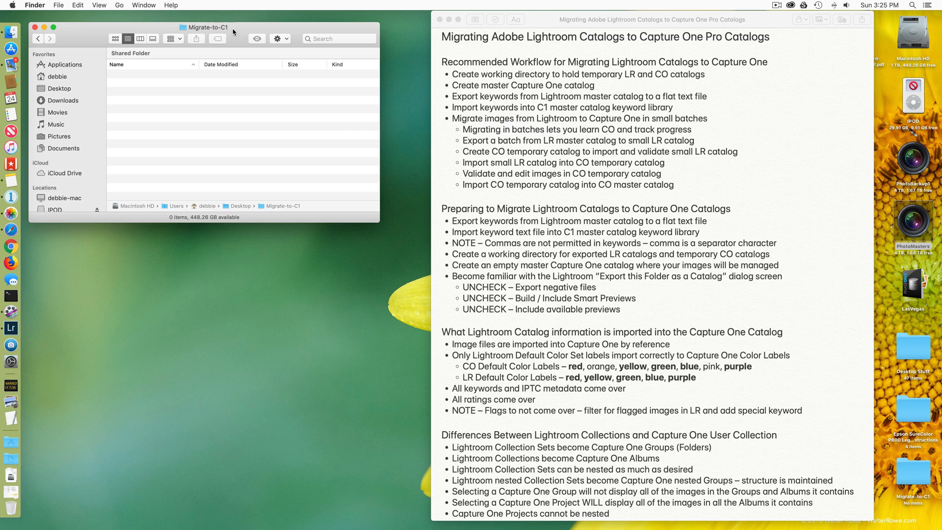
{"action": "mouse_move", "coordinate": [142, 92]}
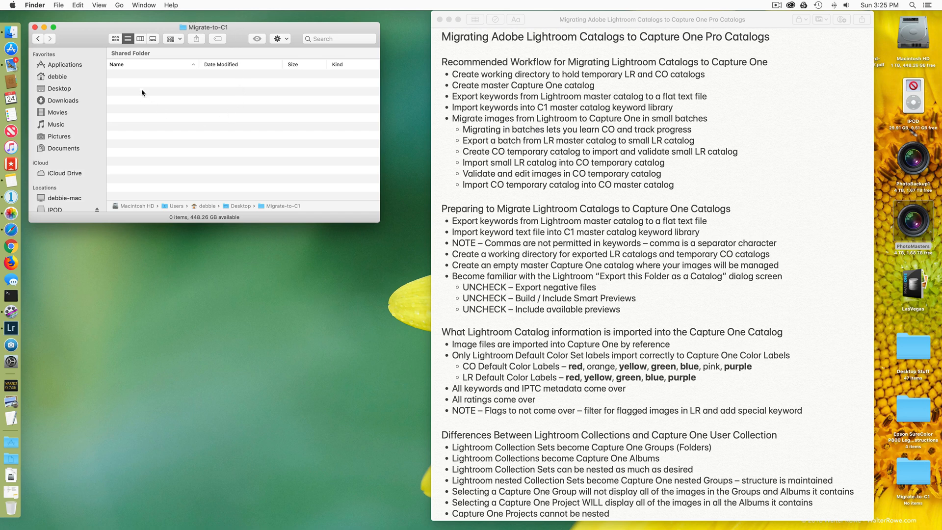
{"action": "mouse_move", "coordinate": [159, 77]}
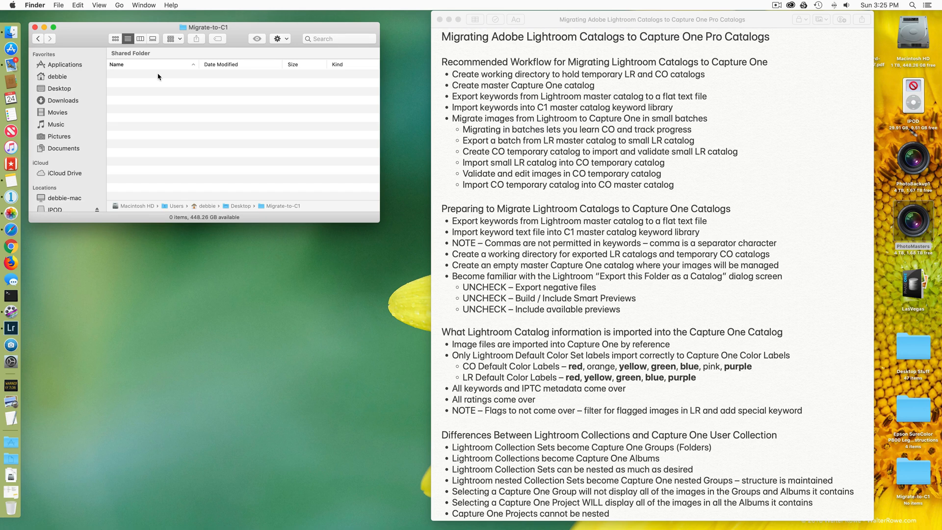
{"action": "mouse_move", "coordinate": [164, 87]}
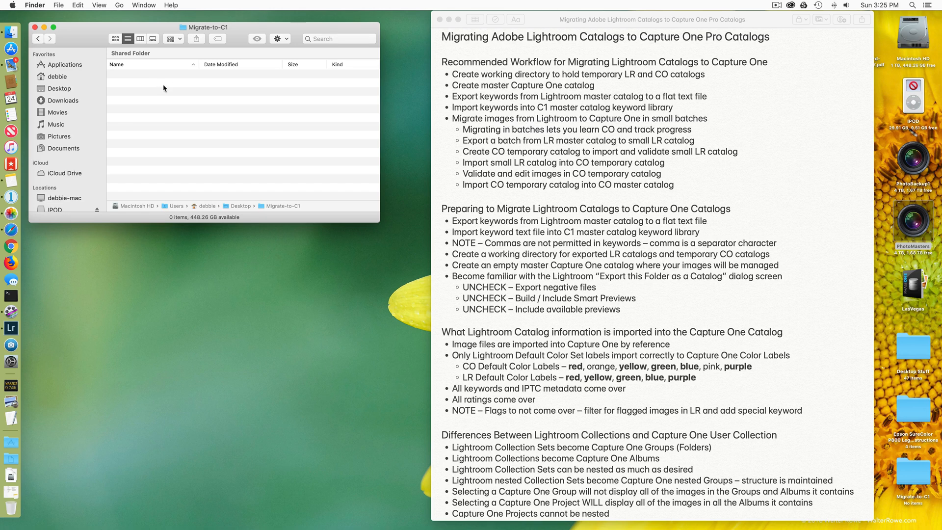
{"action": "mouse_move", "coordinate": [170, 80]}
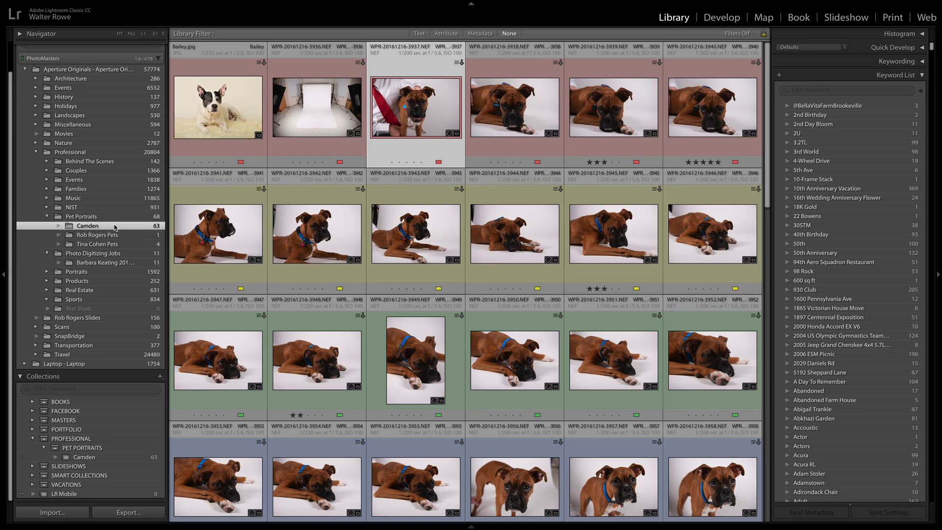
{"action": "right_click", "coordinate": [87, 225]}
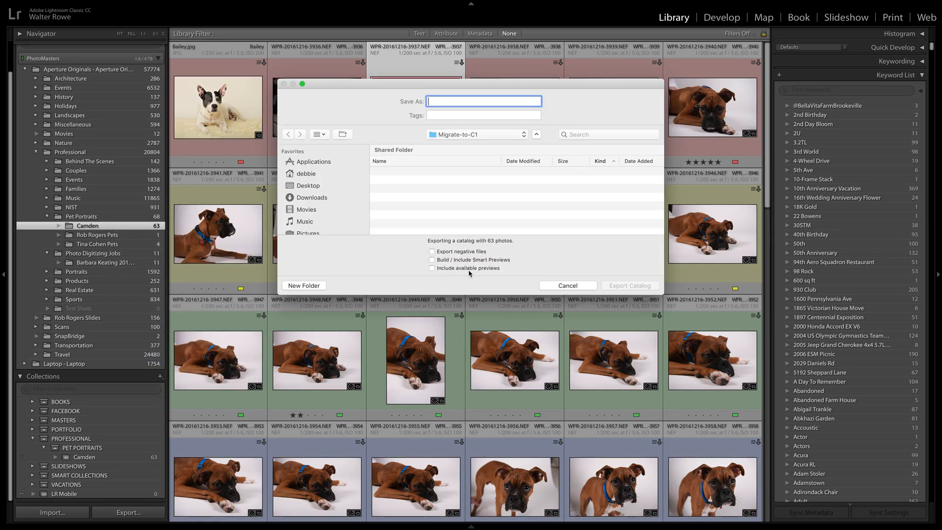
{"action": "mouse_move", "coordinate": [475, 136]}
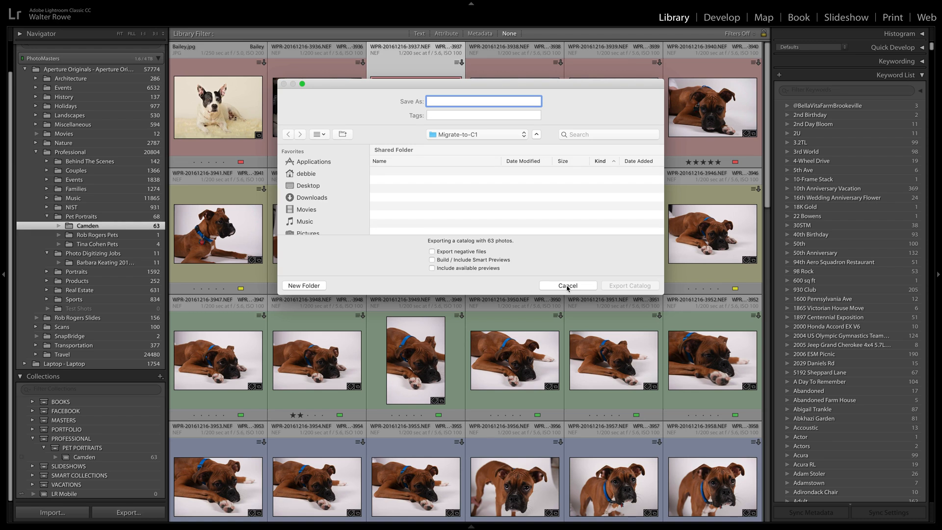
{"action": "left_click", "coordinate": [566, 285]}
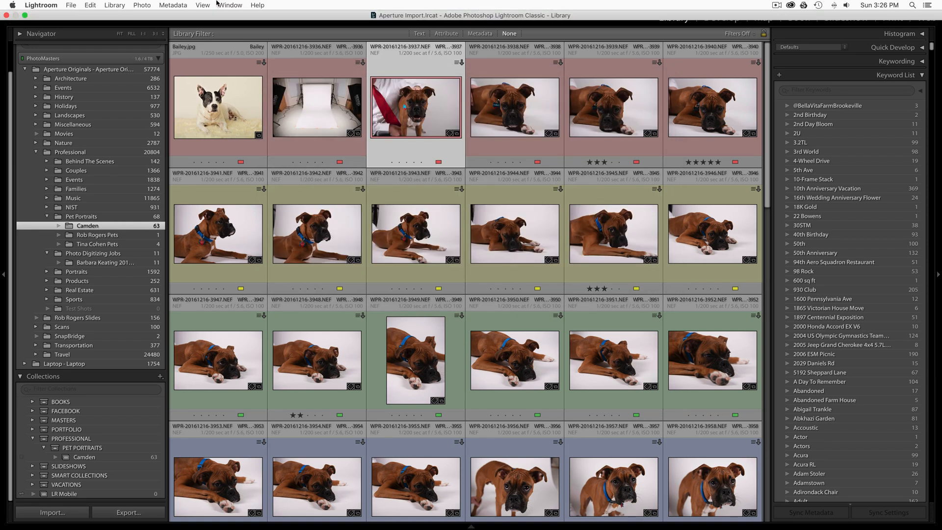
Export the catalog keywords as Lightroom Keywords.txt into the Migrate-to-C1 folder
{"action": "left_click", "coordinate": [172, 5]}
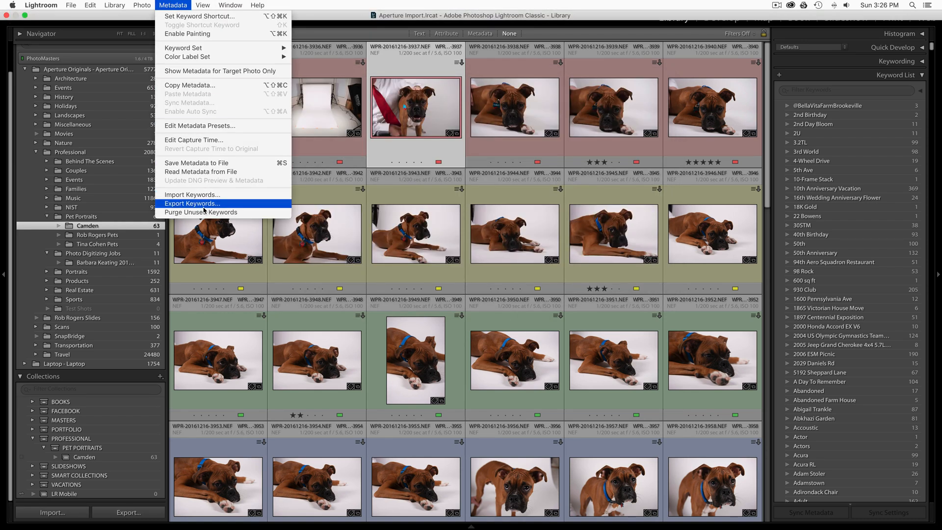
{"action": "left_click", "coordinate": [191, 203]}
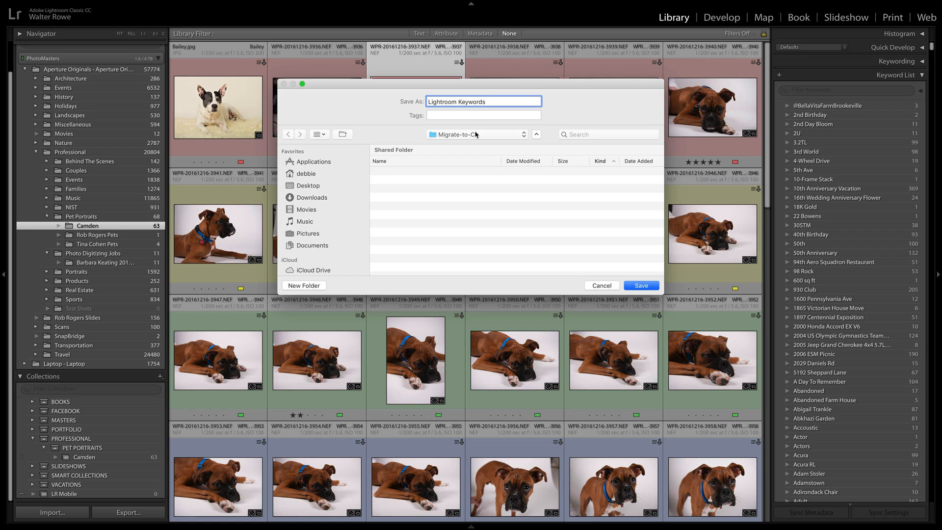
{"action": "left_click", "coordinate": [641, 286]}
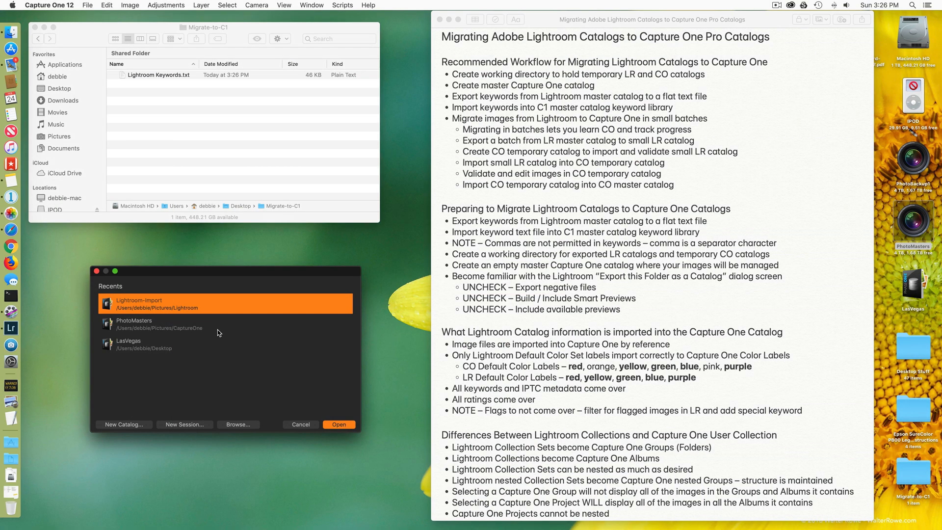
{"action": "mouse_move", "coordinate": [207, 369]}
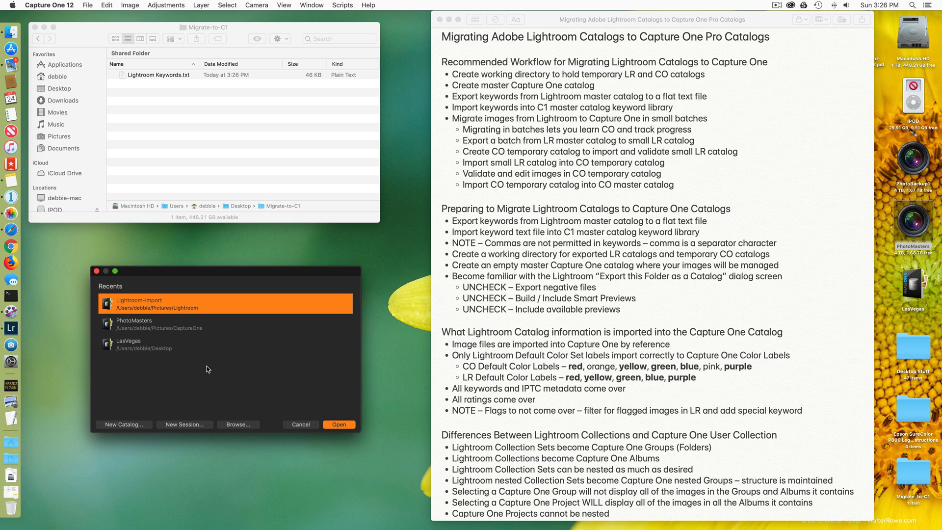
Create and open a blank Capture One catalog named Masters in Migrate-to-C1
{"action": "left_click", "coordinate": [124, 424]}
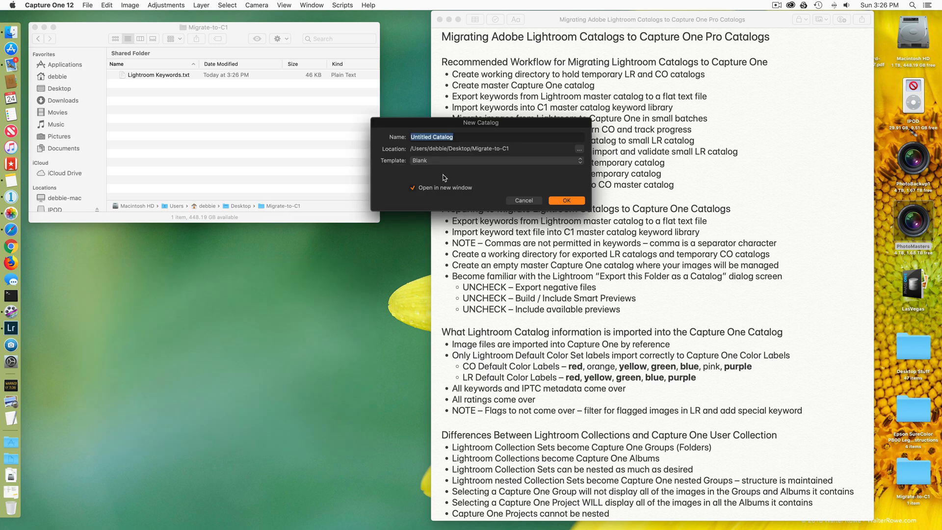
{"action": "type", "text": "M"}
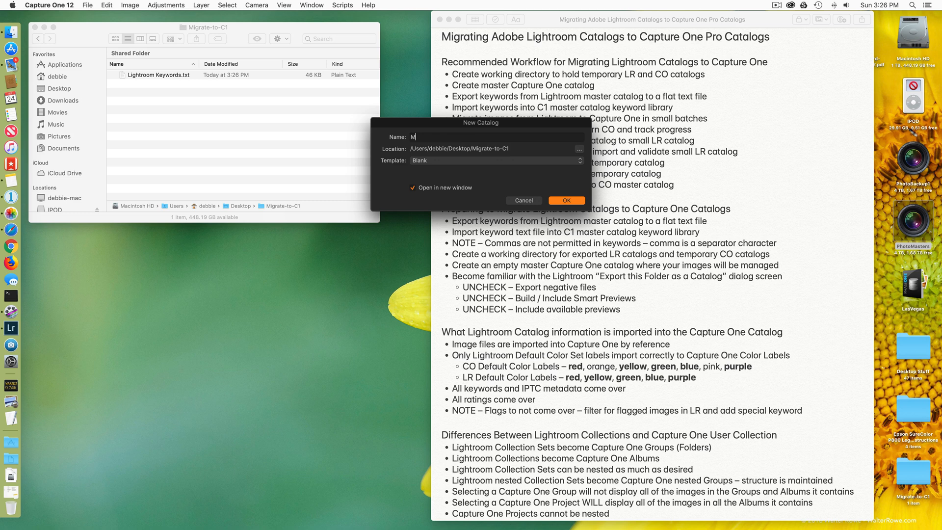
{"action": "type", "text": "asters"}
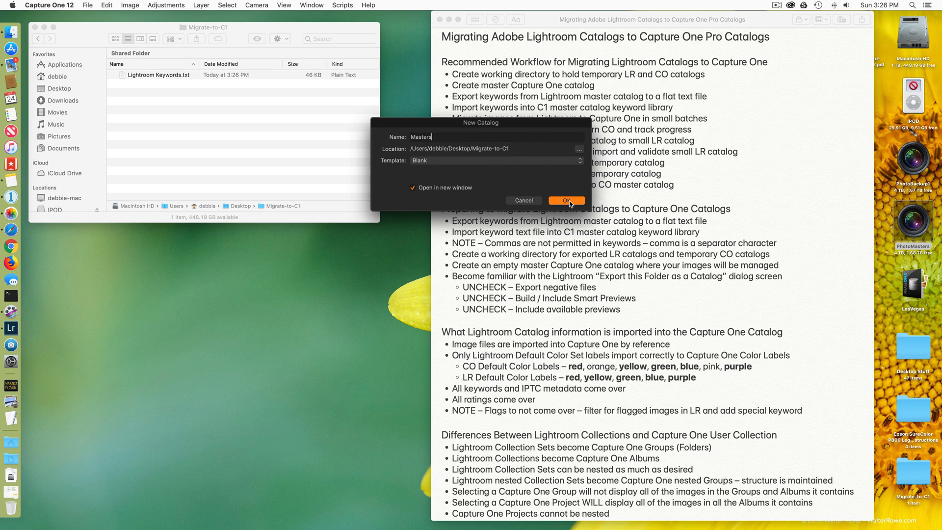
{"action": "left_click", "coordinate": [565, 200]}
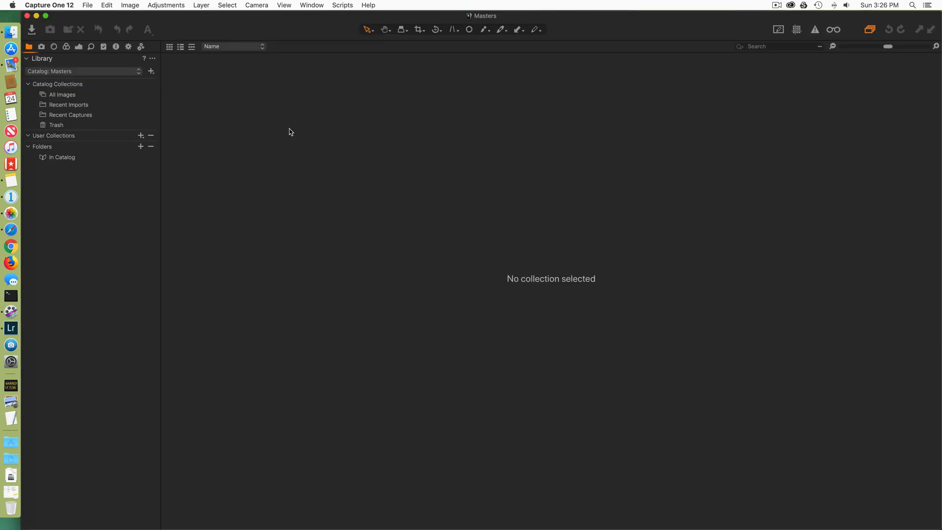
{"action": "mouse_move", "coordinate": [100, 97]}
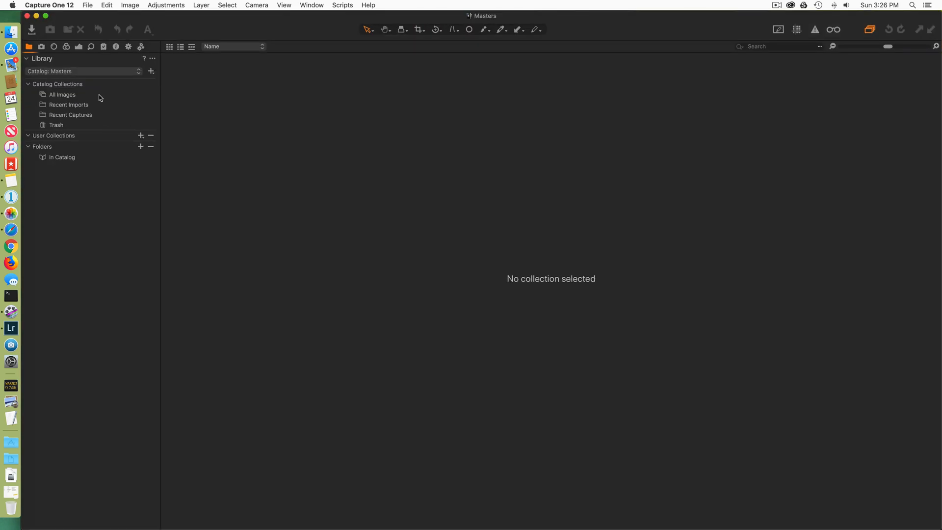
Import Lightroom Keywords.txt into the Masters catalog's Keyword Library
{"action": "left_click", "coordinate": [116, 47]}
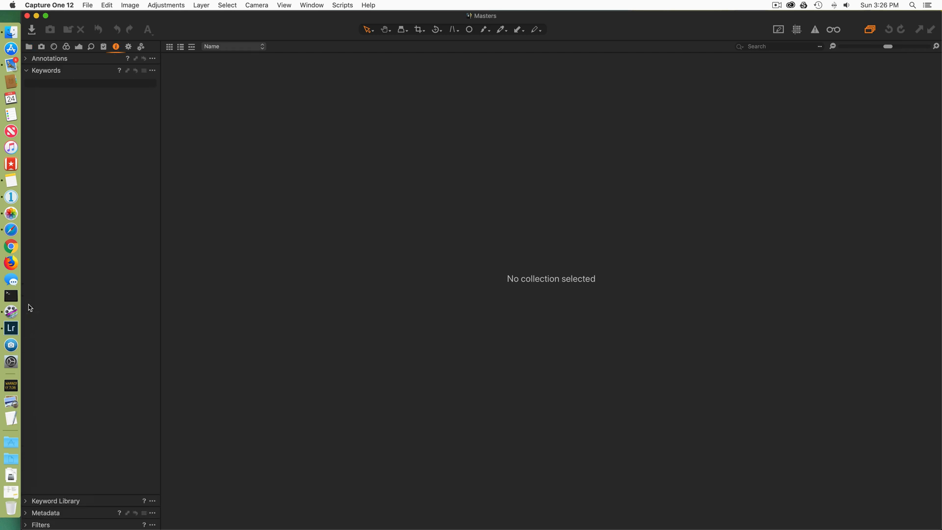
{"action": "left_click", "coordinate": [26, 71]}
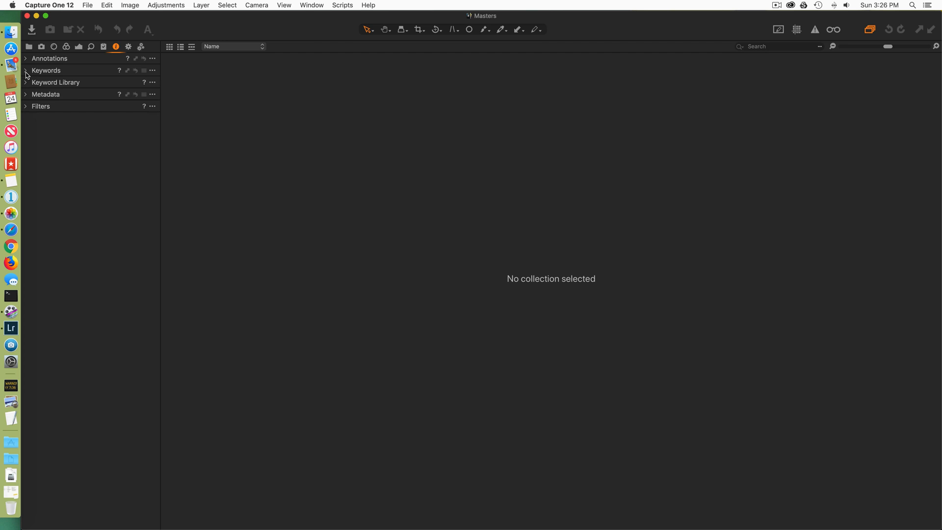
{"action": "left_click", "coordinate": [26, 82]}
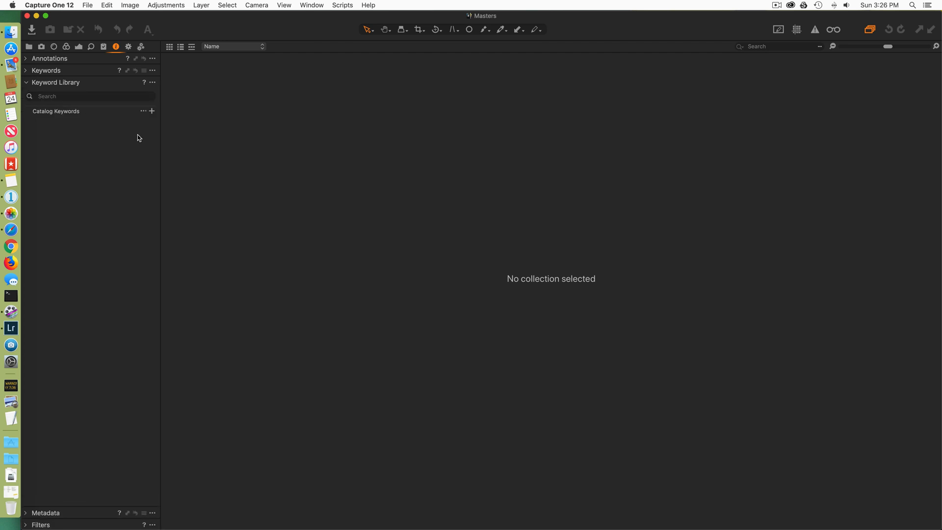
{"action": "left_click", "coordinate": [143, 111]}
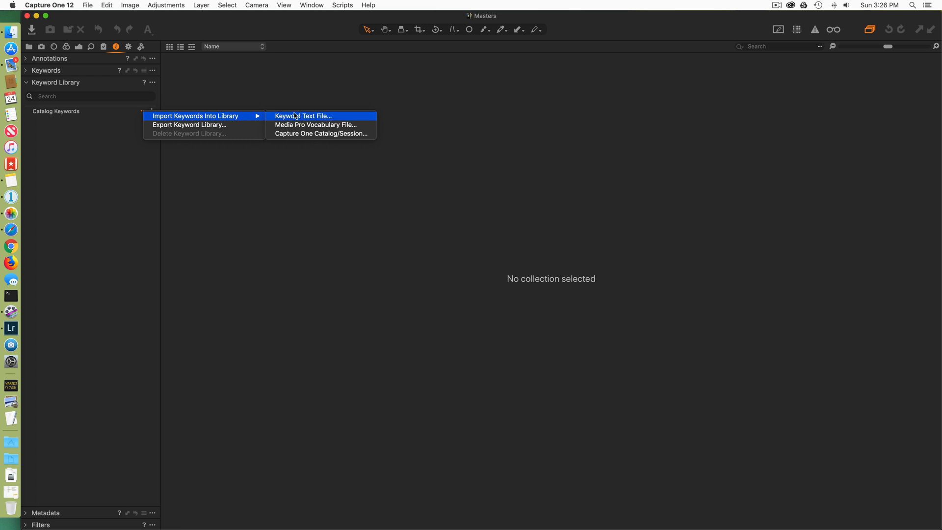
{"action": "left_click", "coordinate": [304, 115]}
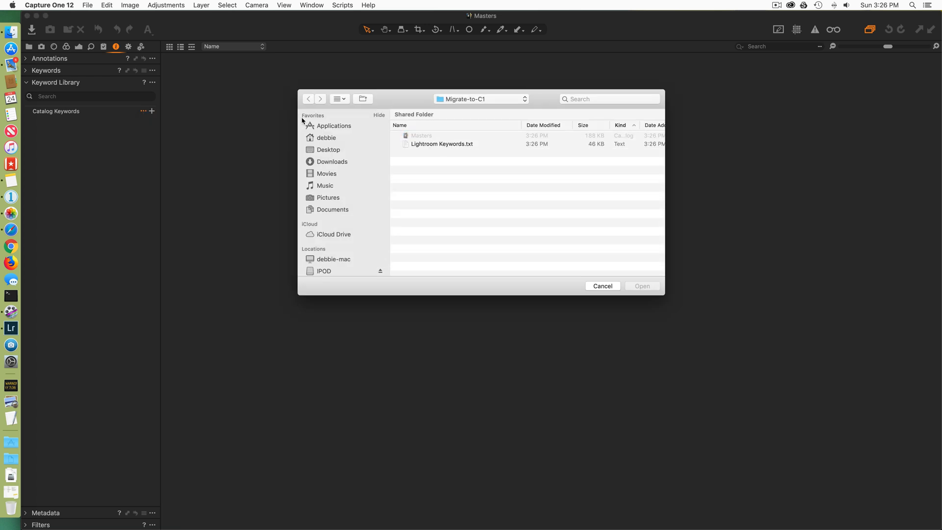
{"action": "left_click", "coordinate": [441, 143]}
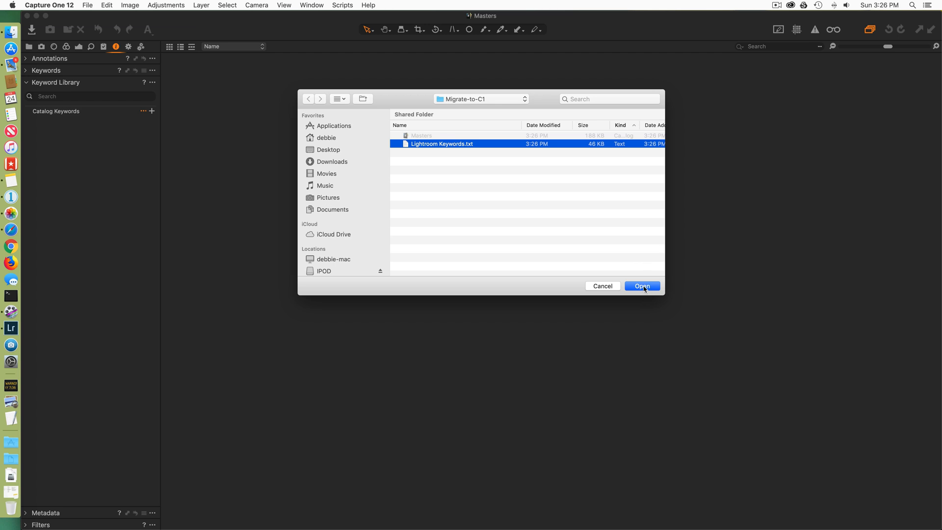
{"action": "left_click", "coordinate": [642, 286]}
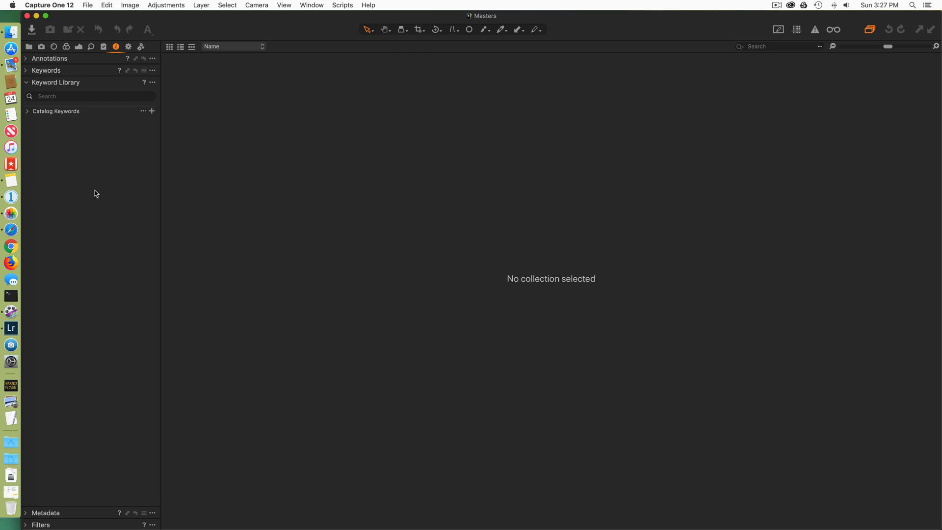
Browse the imported keyword hierarchy, checking Residential under Architecture, then return to the Library
{"action": "left_click", "coordinate": [27, 111]}
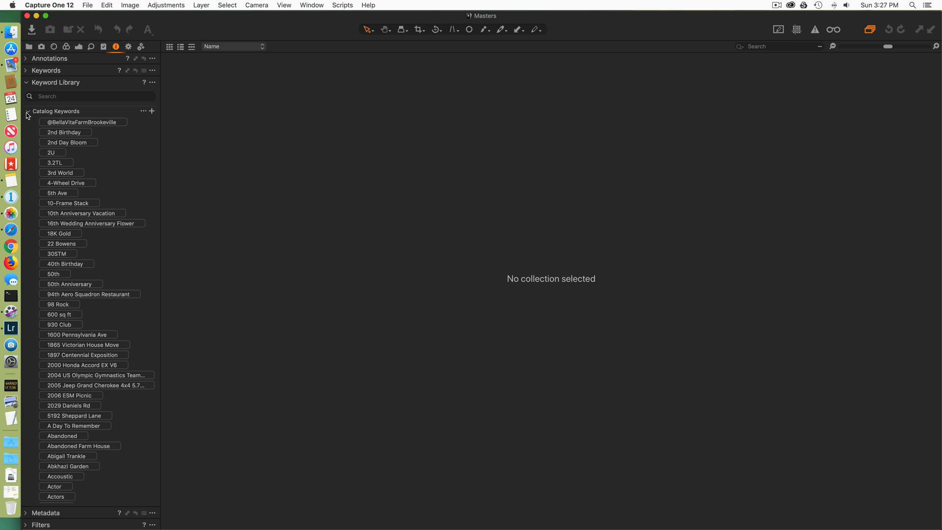
{"action": "scroll", "scroll_direction": "down", "scroll_amount": 3}
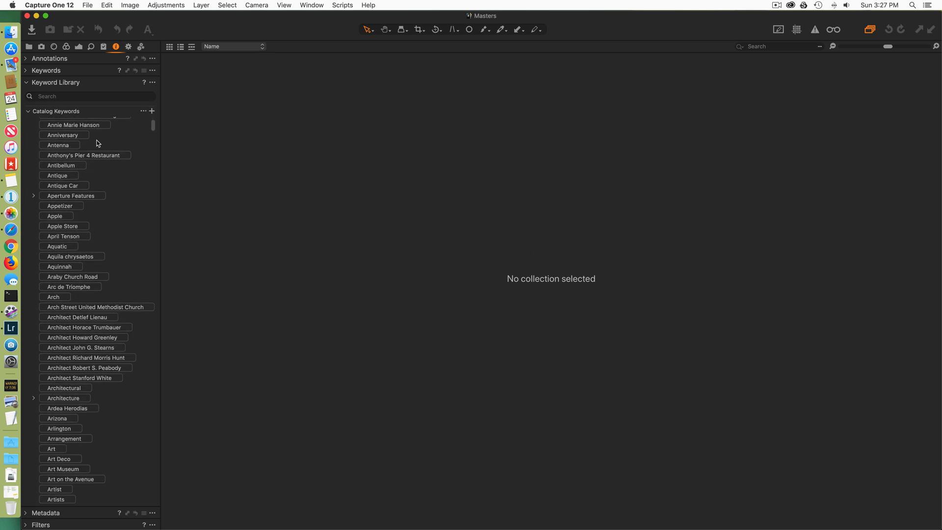
{"action": "scroll", "scroll_direction": "down", "scroll_amount": 3}
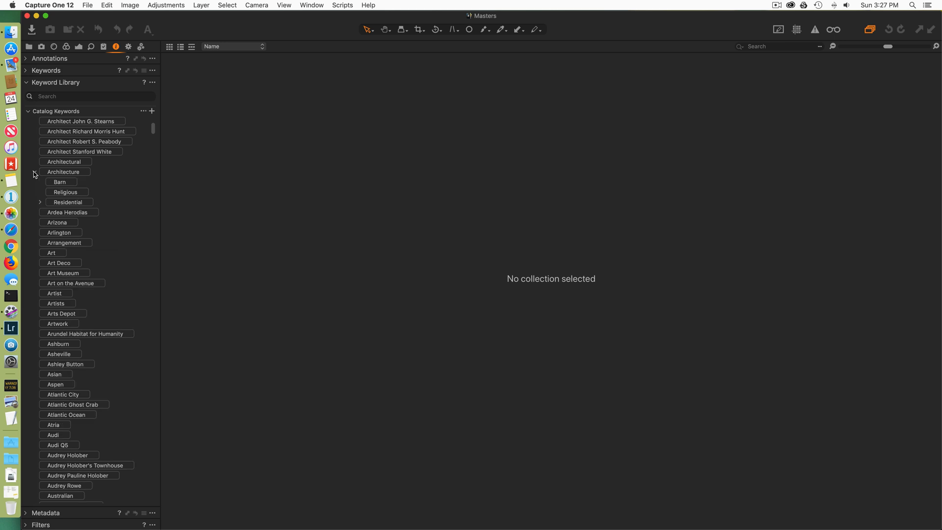
{"action": "left_click", "coordinate": [39, 202]}
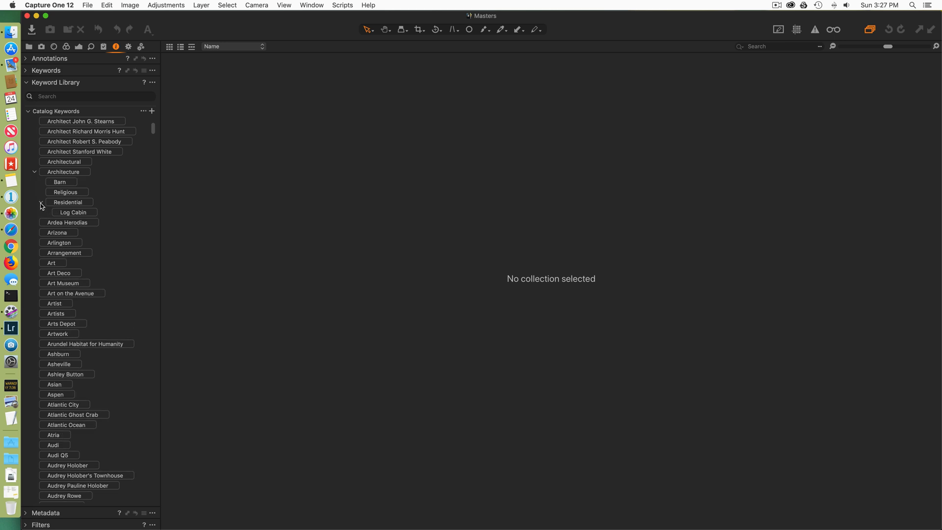
{"action": "left_click", "coordinate": [35, 171]}
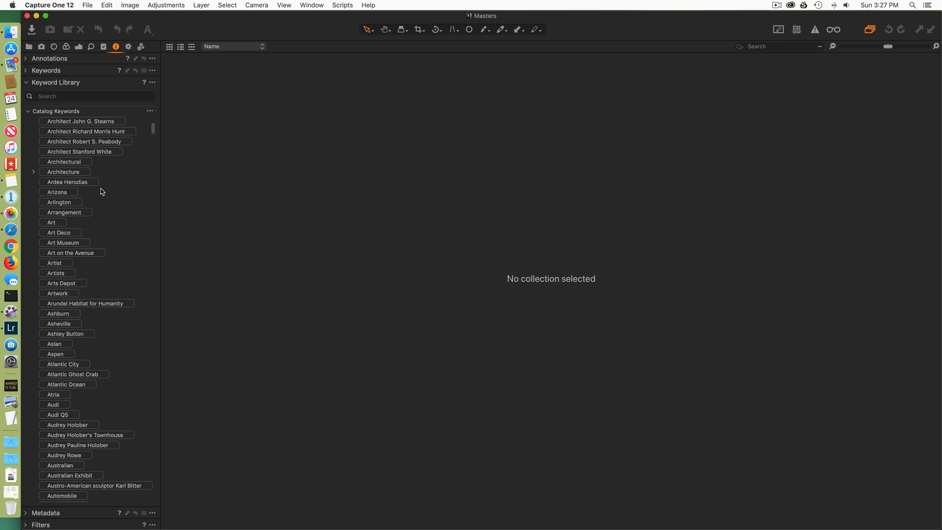
{"action": "scroll", "scroll_direction": "up", "scroll_amount": 3}
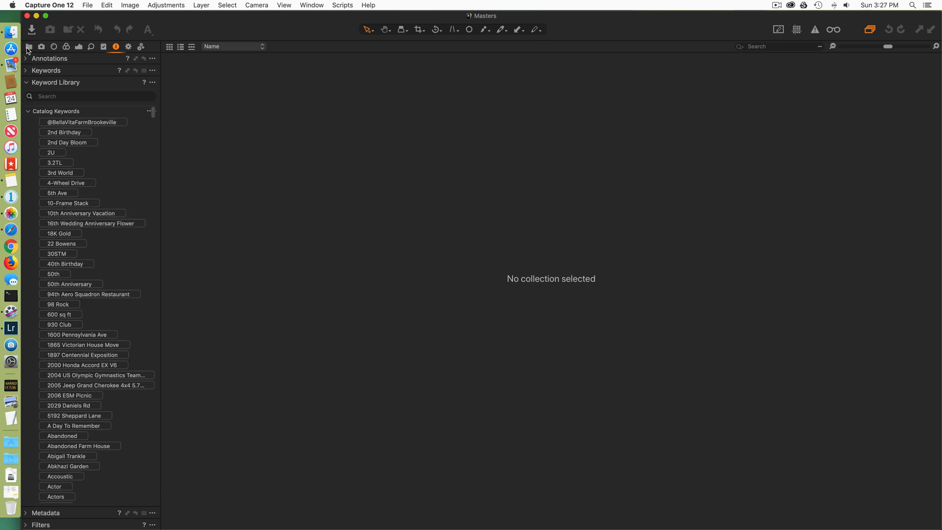
{"action": "left_click", "coordinate": [29, 47]}
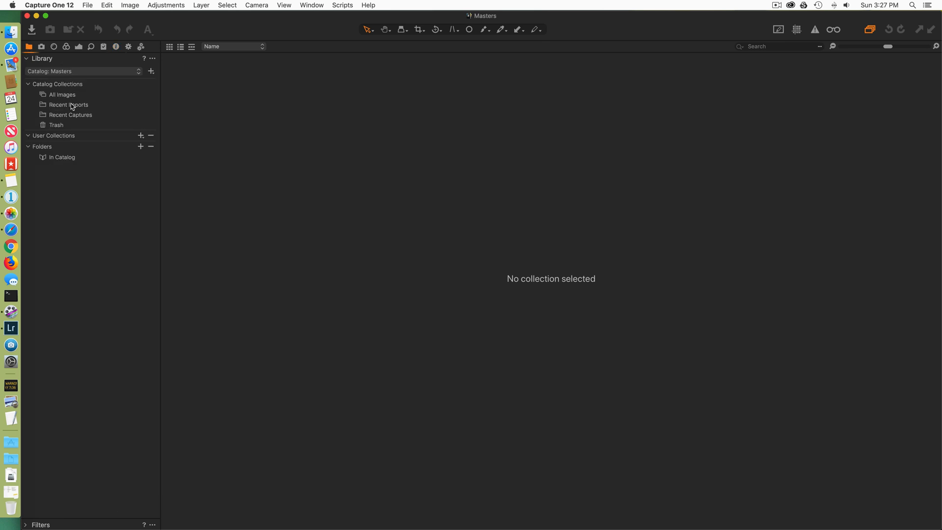
{"action": "mouse_move", "coordinate": [75, 94]}
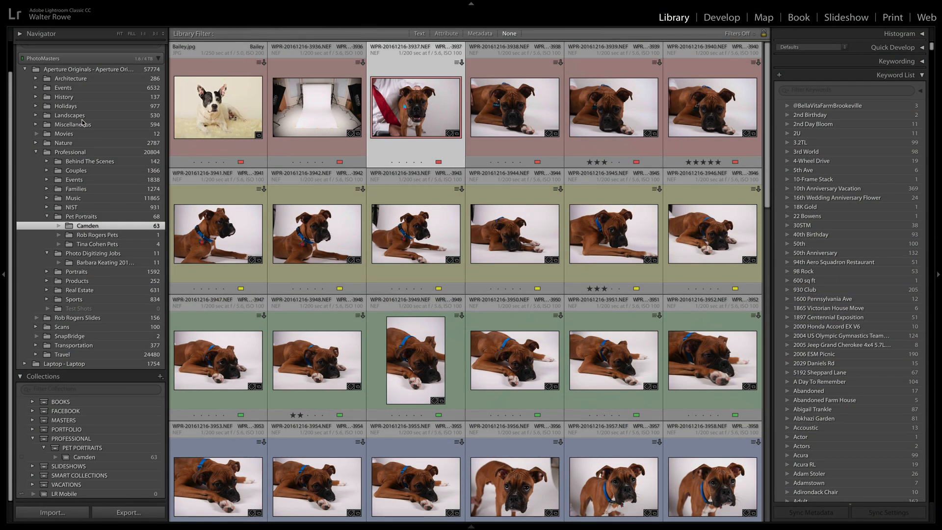
Export the Camden folder's 63 photos as a catalog named Camden in Migrate-to-C1
{"action": "right_click", "coordinate": [87, 226]}
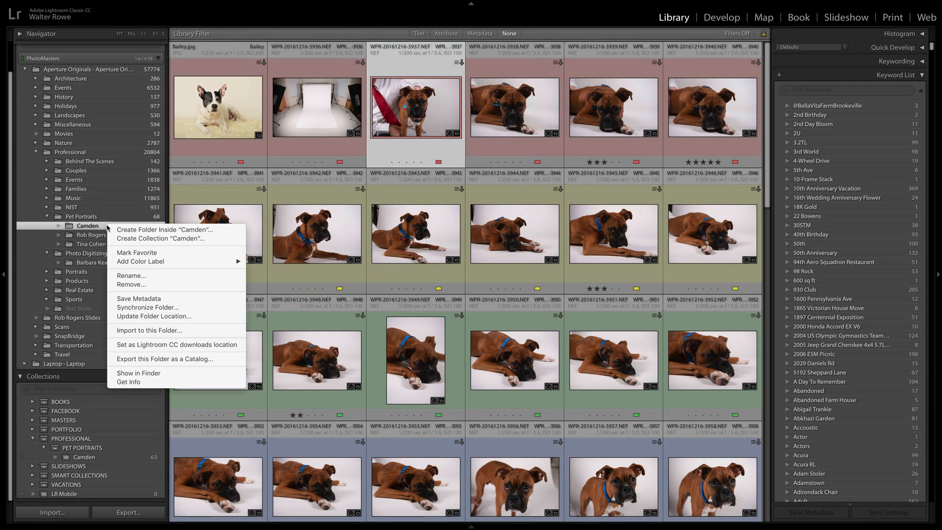
{"action": "mouse_move", "coordinate": [165, 359]}
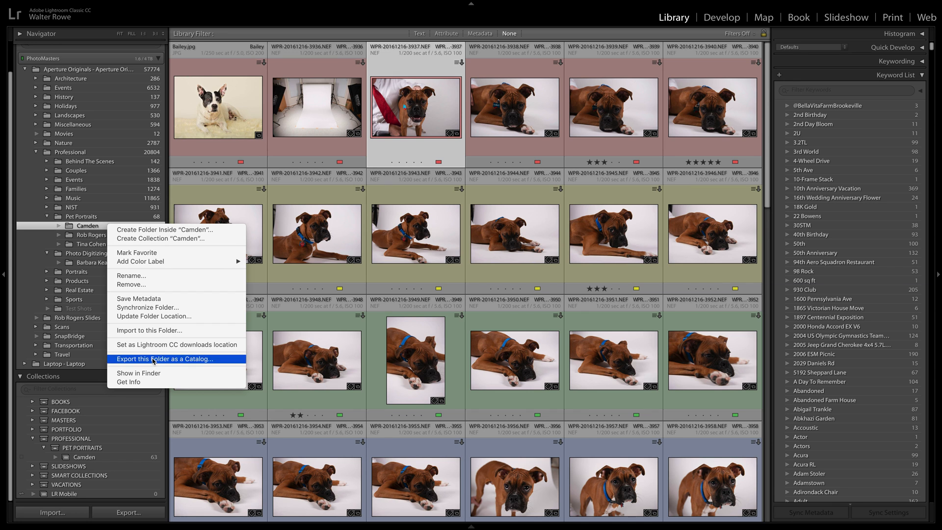
{"action": "left_click", "coordinate": [169, 359]}
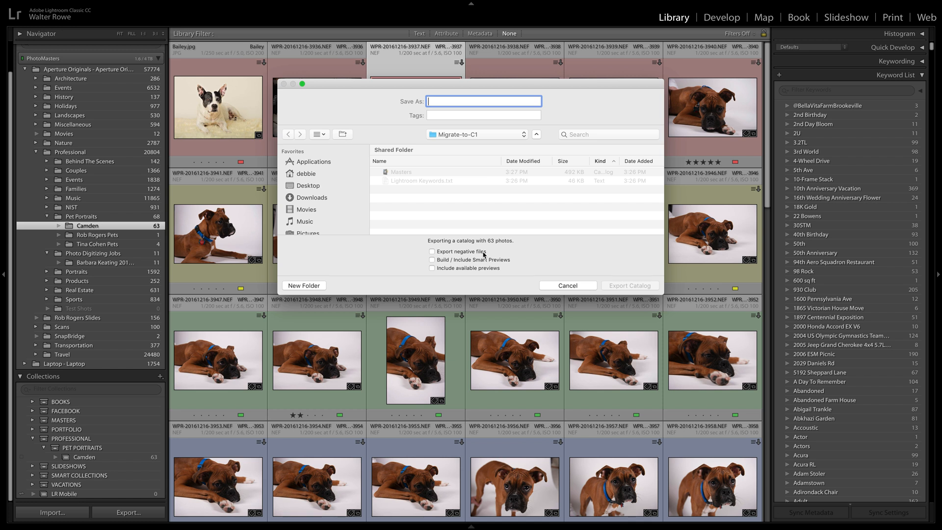
{"action": "mouse_move", "coordinate": [513, 259]}
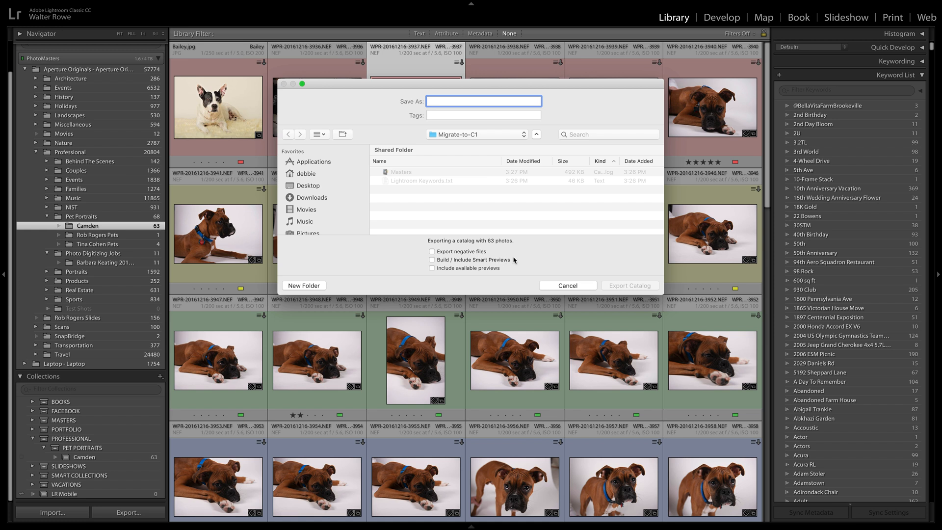
{"action": "mouse_move", "coordinate": [446, 263]}
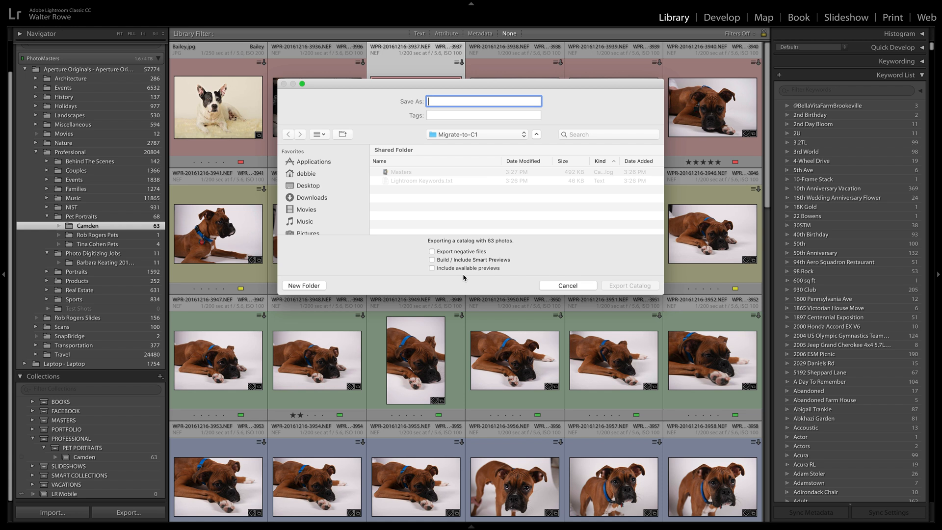
{"action": "mouse_move", "coordinate": [542, 271]}
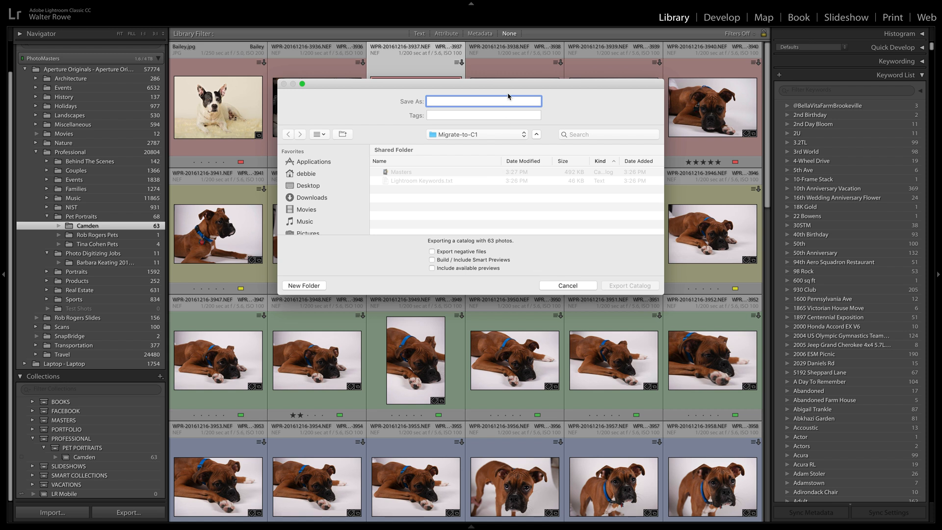
{"action": "type", "text": "C"}
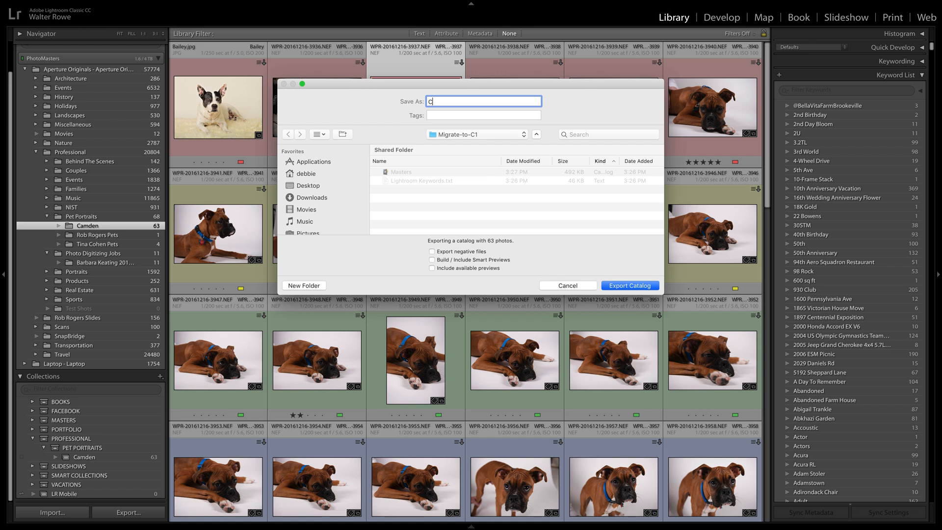
{"action": "type", "text": "amden"}
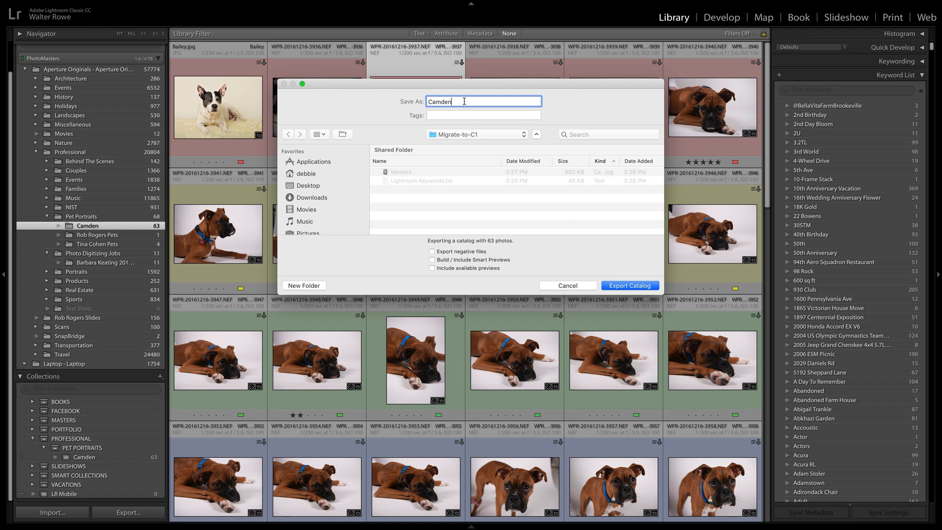
{"action": "mouse_move", "coordinate": [463, 134]}
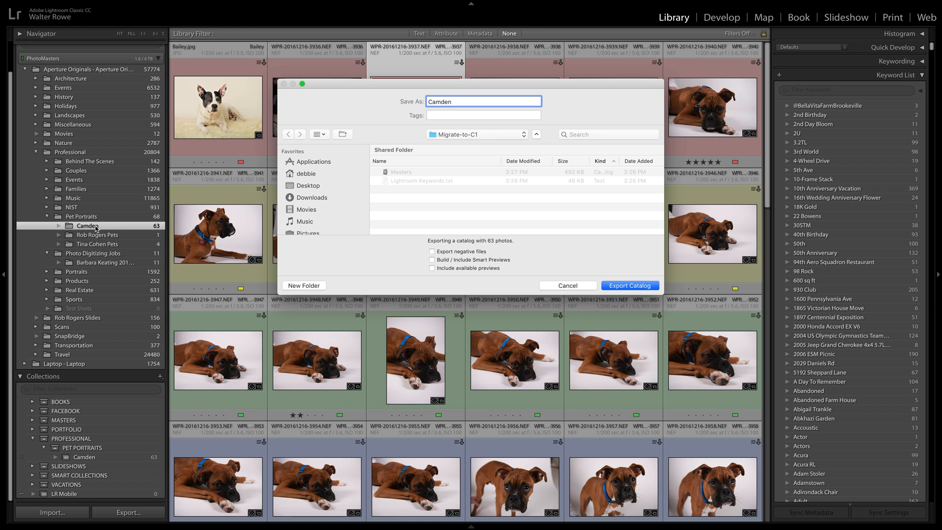
{"action": "mouse_move", "coordinate": [534, 247]}
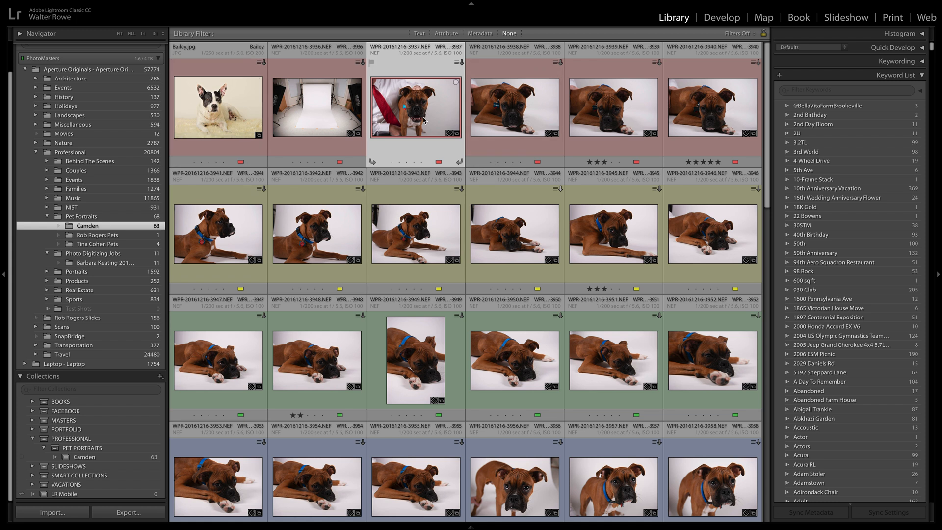
{"action": "mouse_move", "coordinate": [424, 119]}
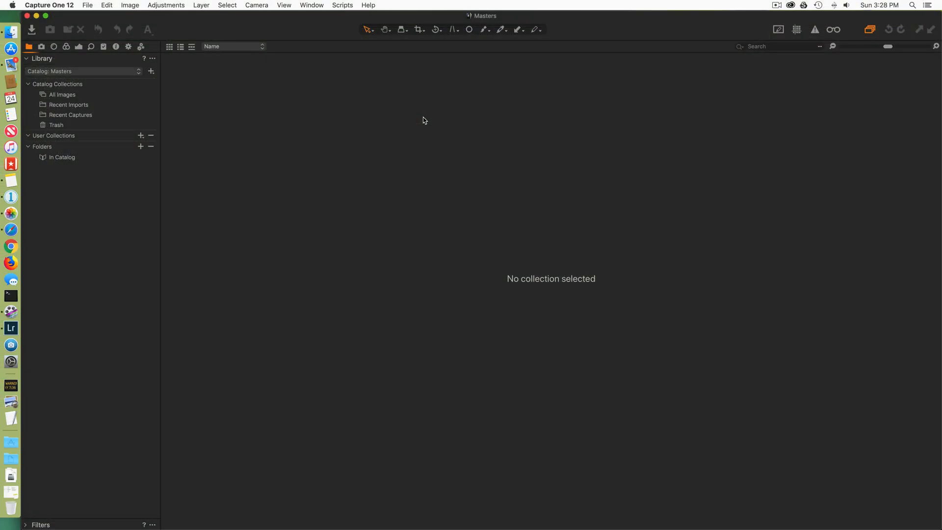
{"action": "mouse_move", "coordinate": [124, 113]}
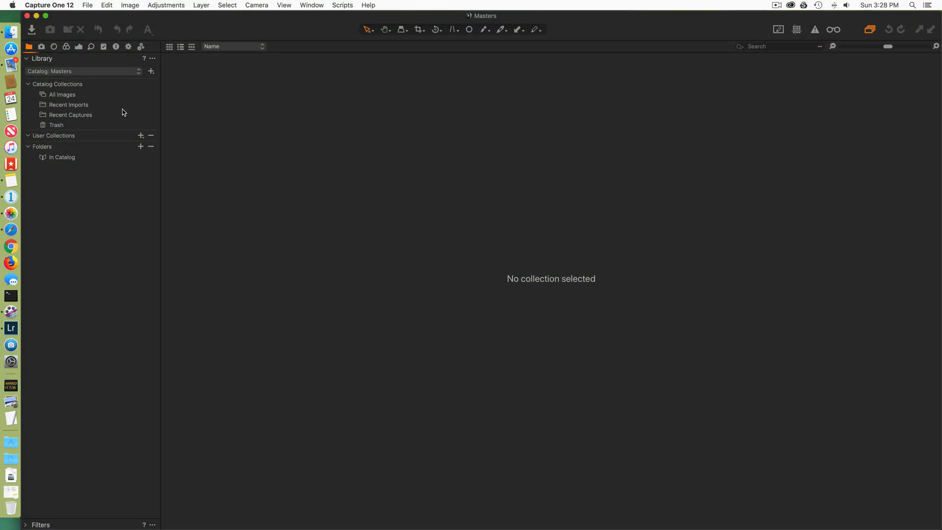
Create a new Capture One catalog named Camden in Migrate-to-C1 and show All Images
{"action": "left_click", "coordinate": [87, 5]}
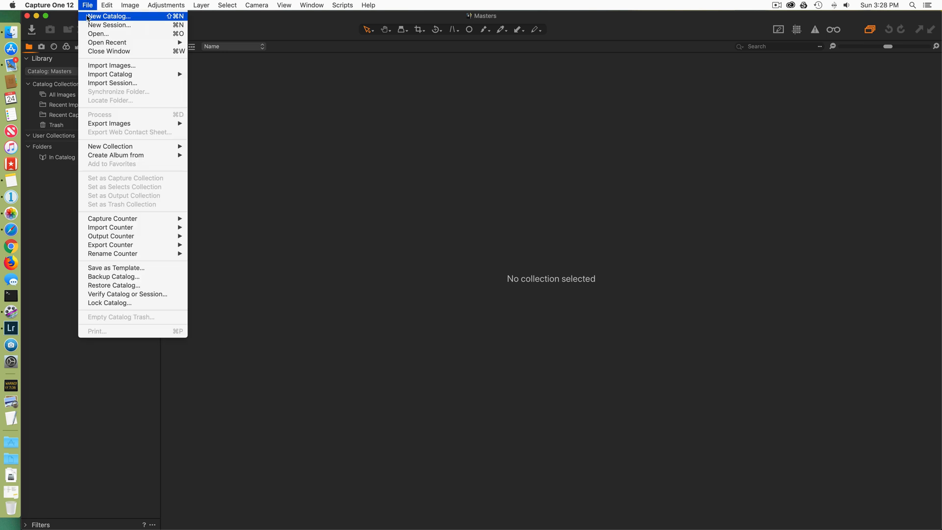
{"action": "left_click", "coordinate": [108, 17]}
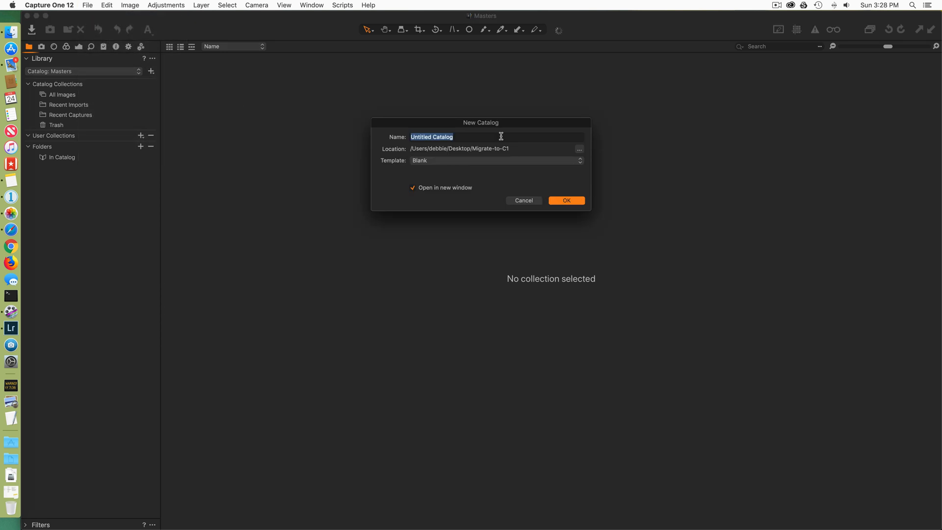
{"action": "mouse_move", "coordinate": [494, 150]}
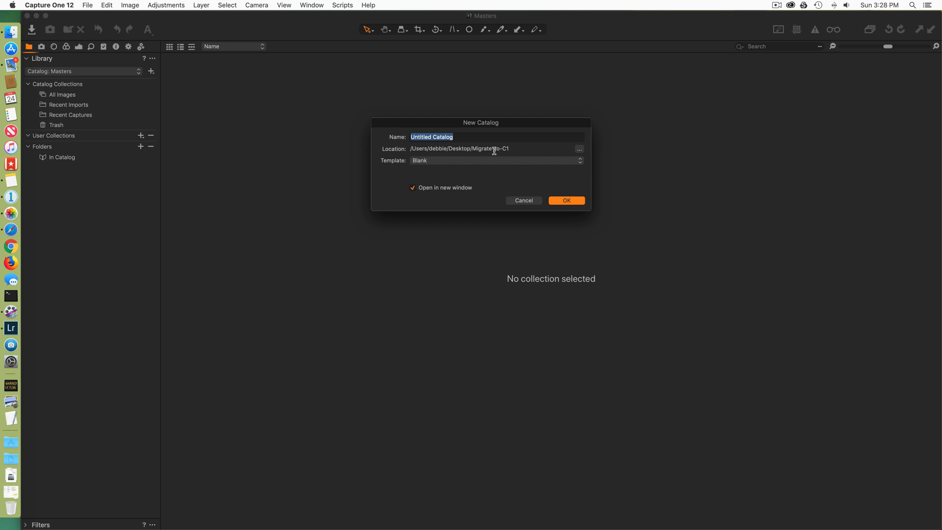
{"action": "type", "text": "Camd"}
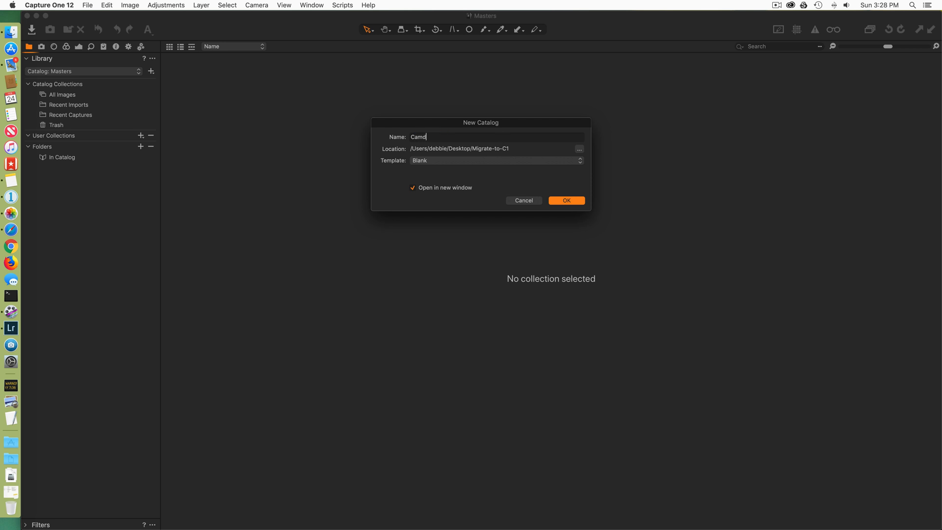
{"action": "type", "text": "en"}
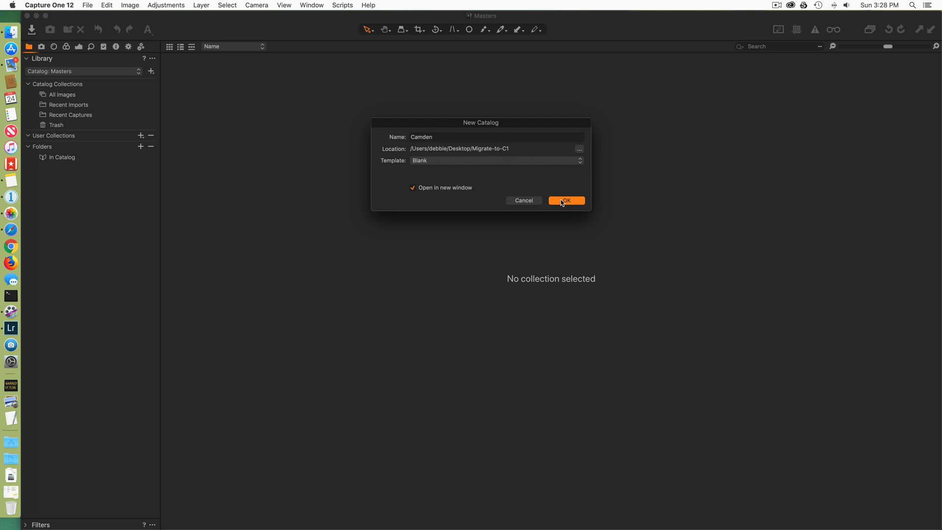
{"action": "left_click", "coordinate": [565, 200]}
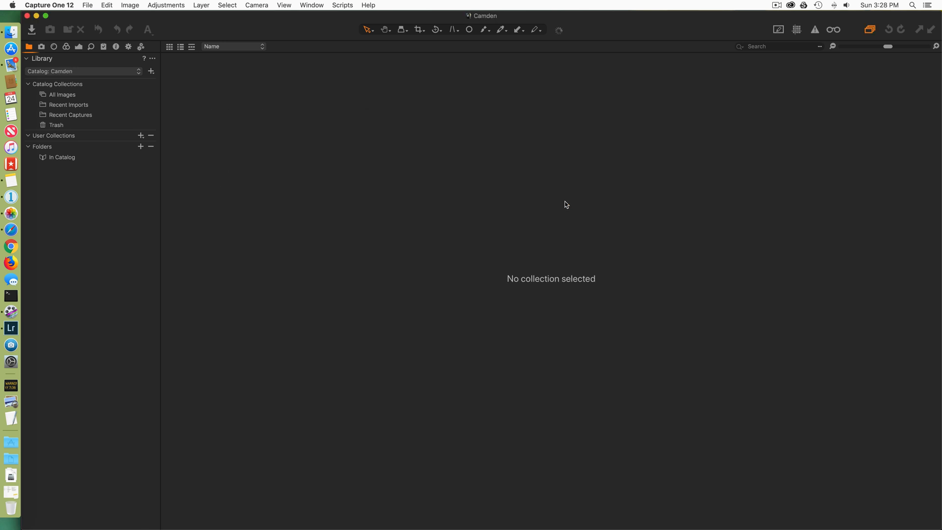
{"action": "mouse_move", "coordinate": [472, 190]}
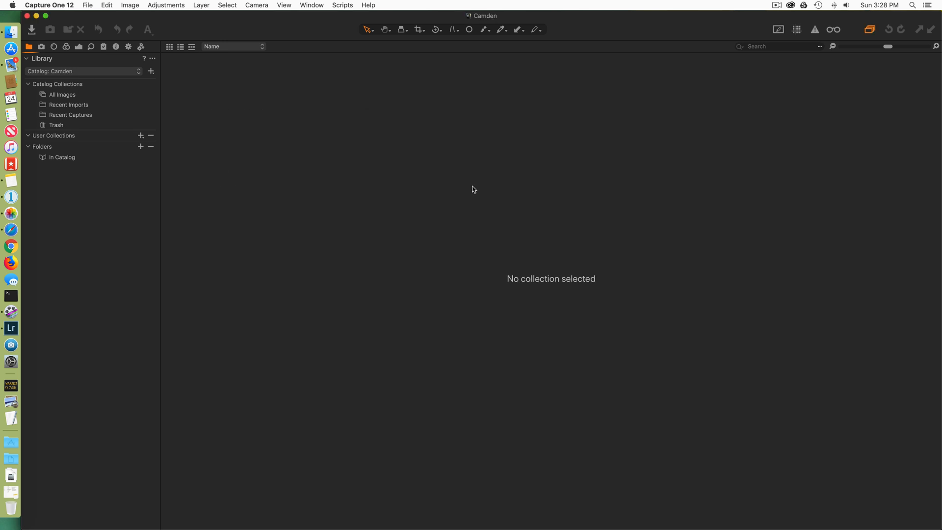
{"action": "mouse_move", "coordinate": [79, 105]}
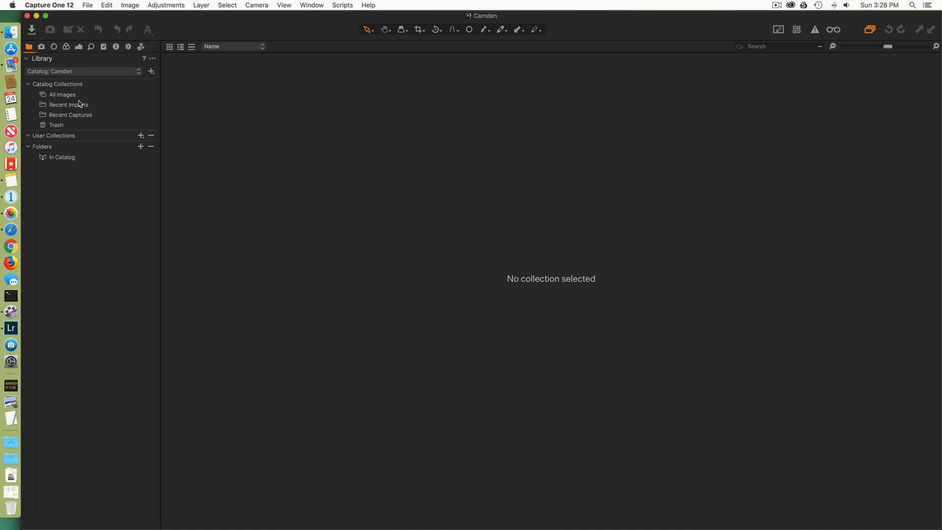
{"action": "left_click", "coordinate": [63, 94]}
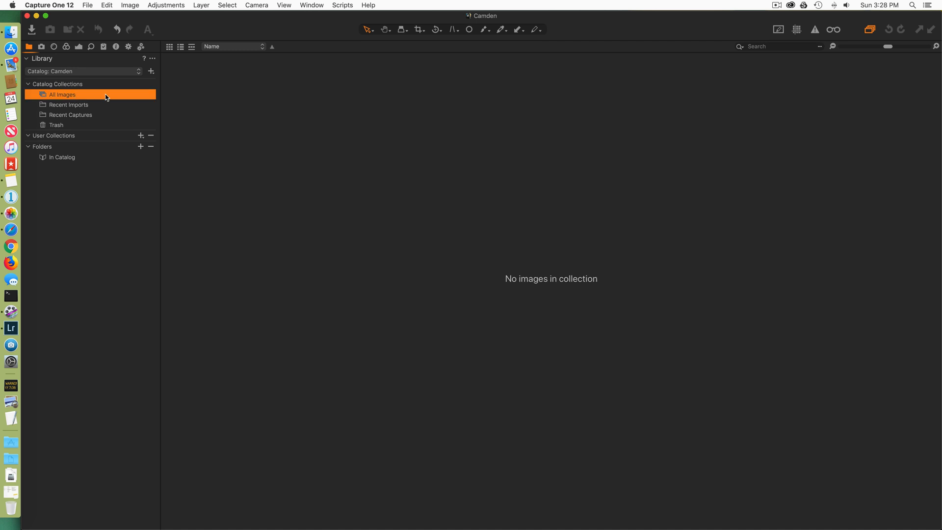
Start a Lightroom catalog import and accept the notice of transferable properties
{"action": "left_click", "coordinate": [88, 5]}
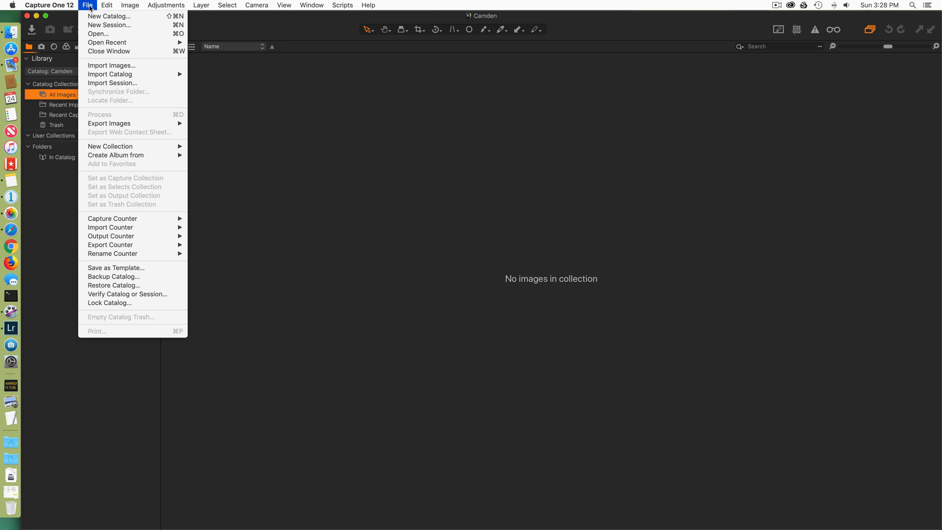
{"action": "mouse_move", "coordinate": [110, 73]}
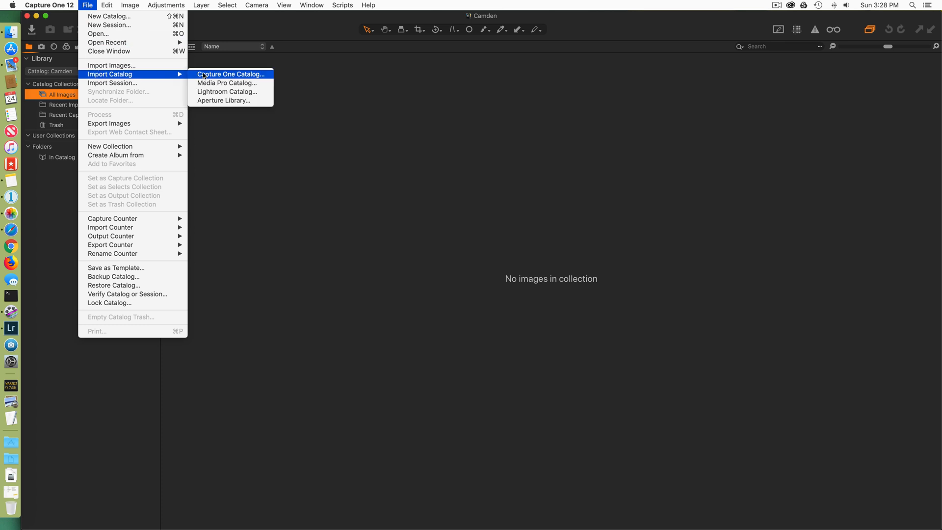
{"action": "left_click", "coordinate": [227, 91]}
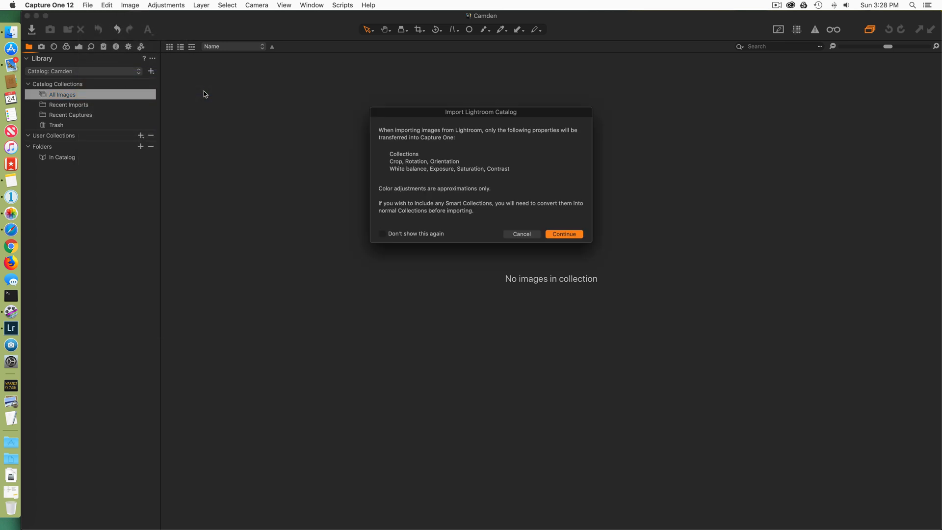
{"action": "mouse_move", "coordinate": [445, 179]}
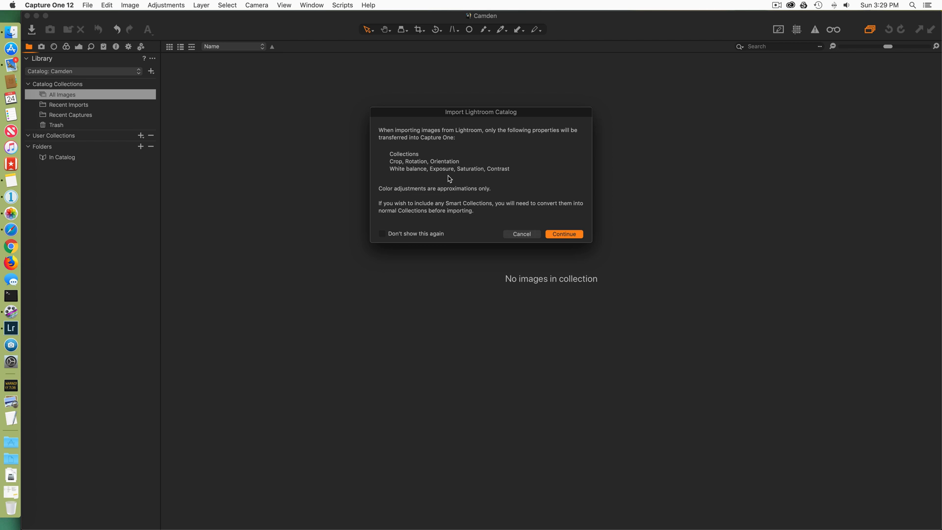
{"action": "mouse_move", "coordinate": [413, 157]}
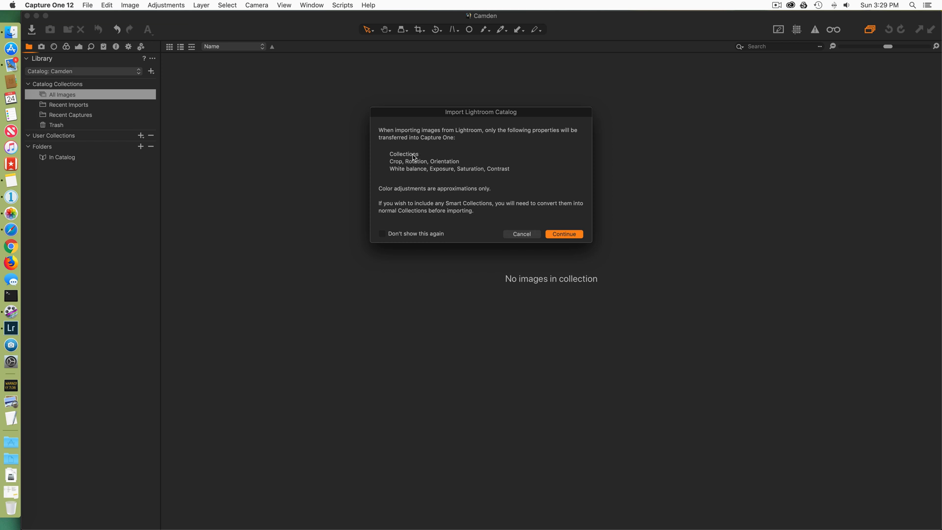
{"action": "mouse_move", "coordinate": [395, 166]}
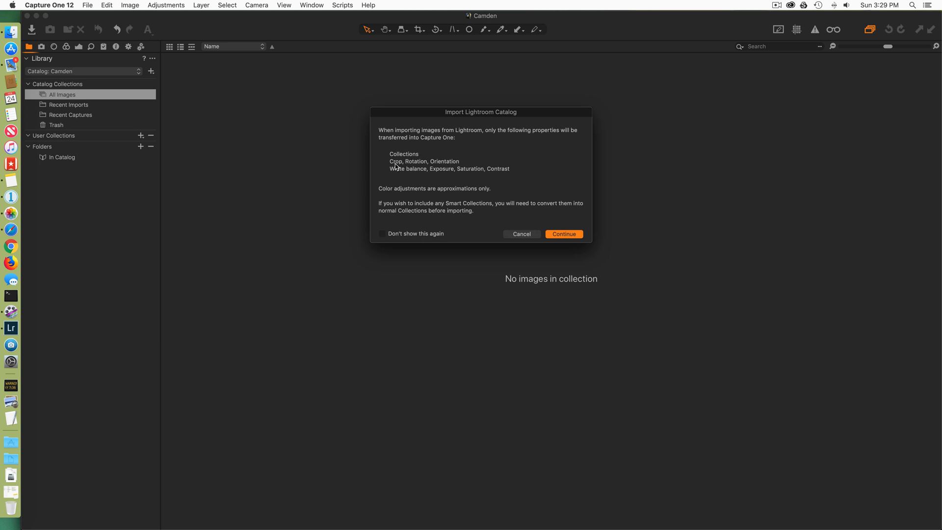
{"action": "mouse_move", "coordinate": [412, 183]}
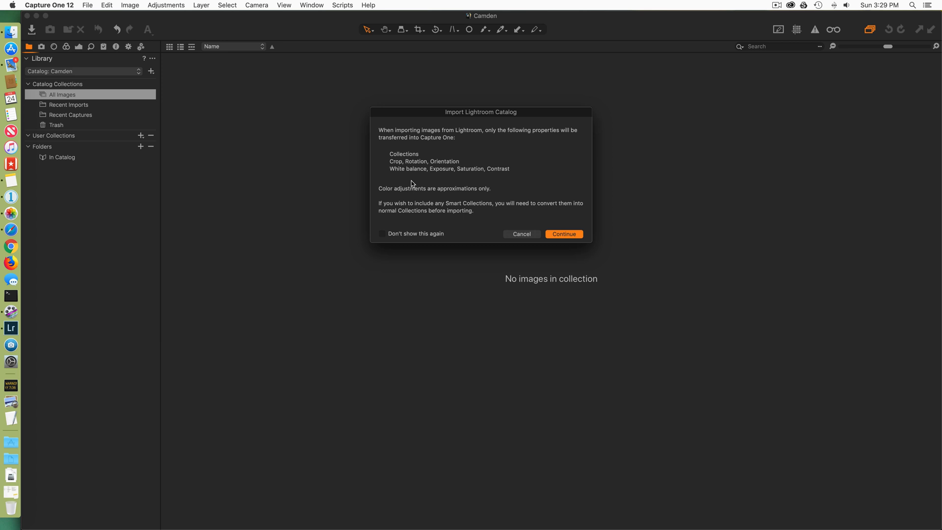
{"action": "mouse_move", "coordinate": [470, 180]}
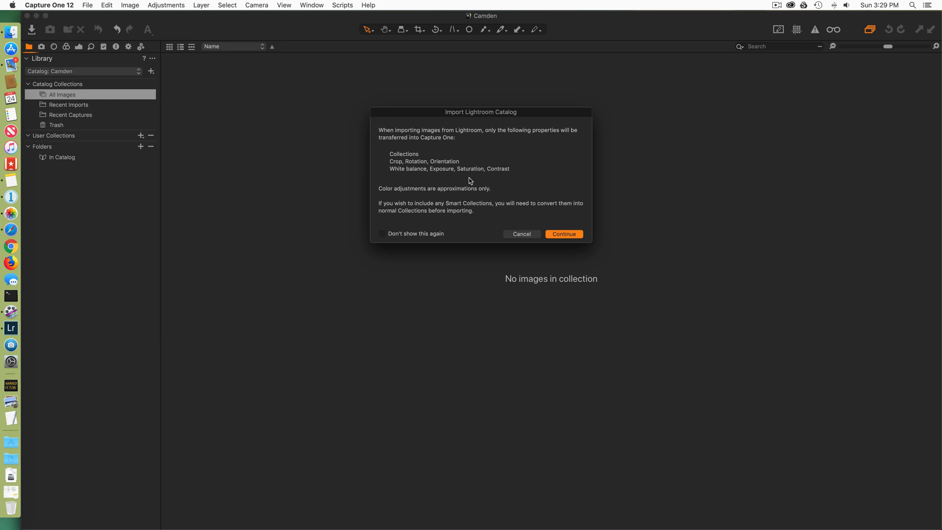
{"action": "mouse_move", "coordinate": [513, 182]}
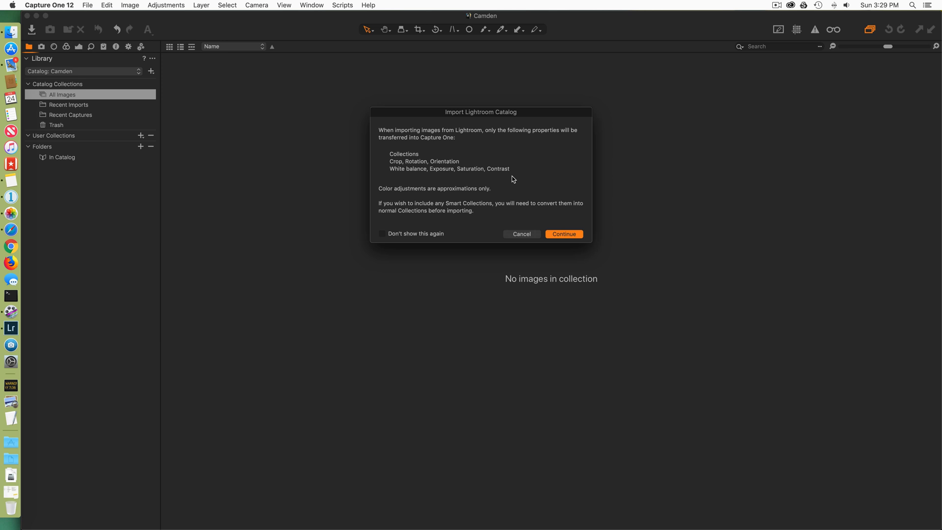
{"action": "mouse_move", "coordinate": [566, 226]}
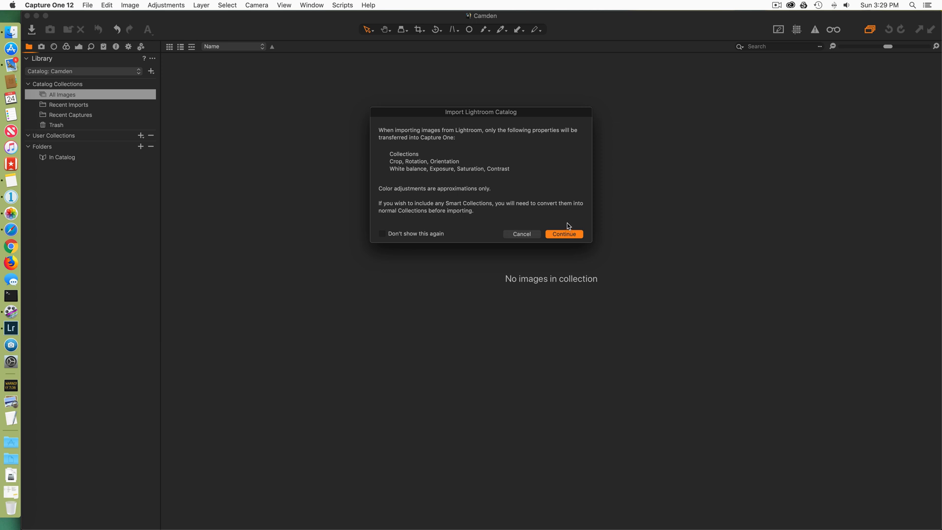
{"action": "mouse_move", "coordinate": [563, 218]}
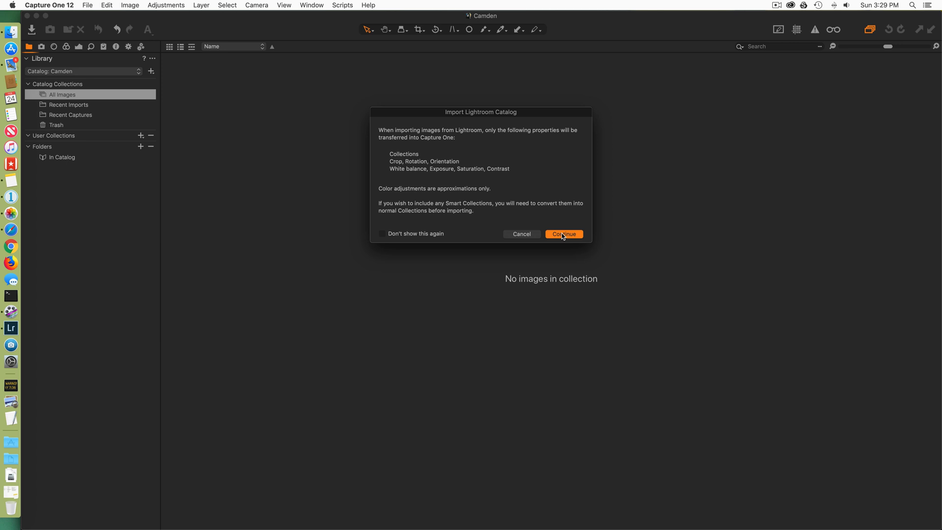
{"action": "left_click", "coordinate": [563, 235]}
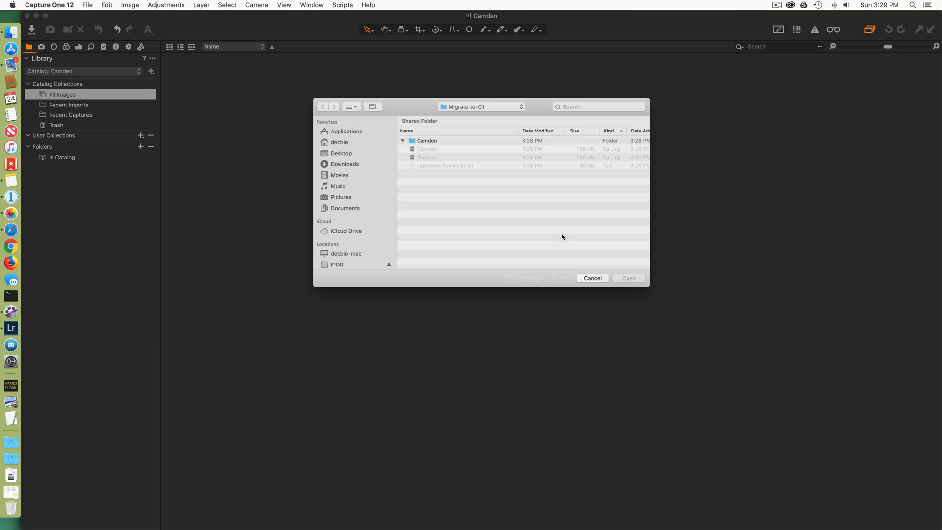
Import Camden.lrcat, bringing all 63 images into the Camden catalog, and dismiss the completion summary
{"action": "left_click", "coordinate": [402, 140]}
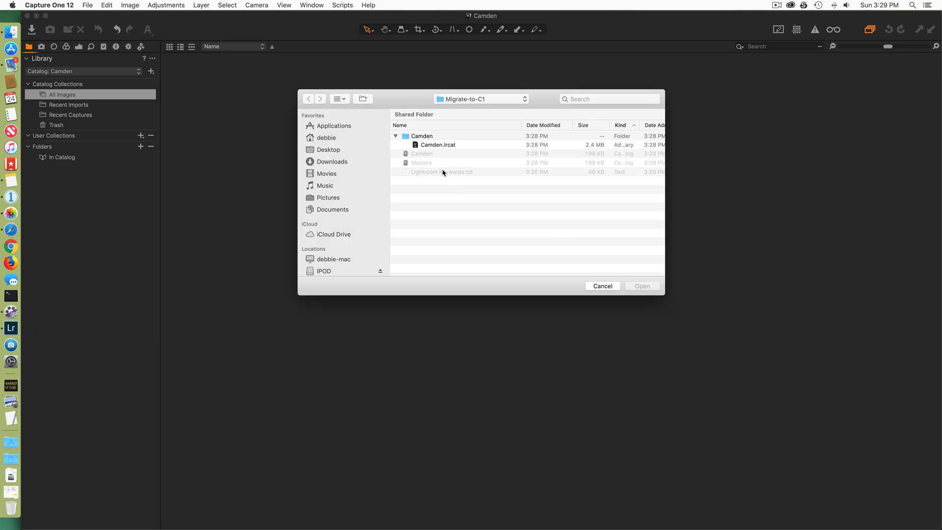
{"action": "left_click", "coordinate": [438, 145]}
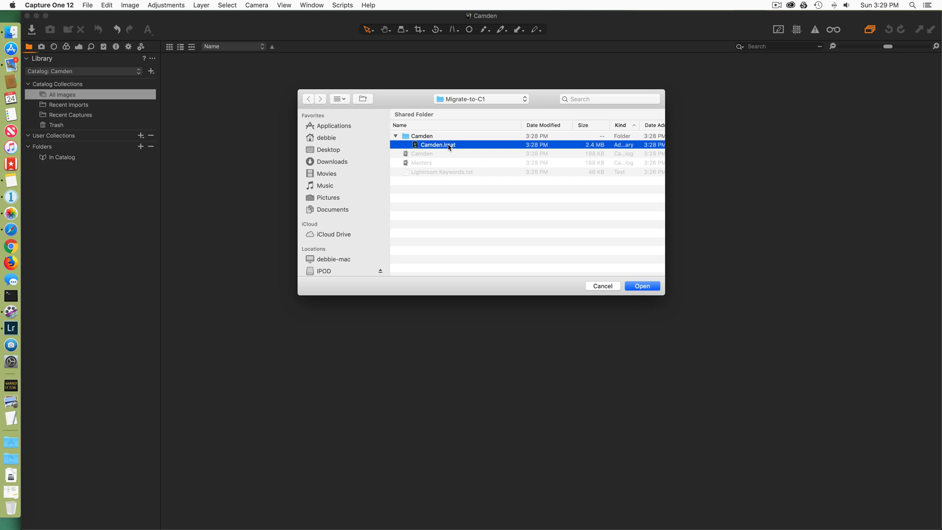
{"action": "mouse_move", "coordinate": [434, 146]}
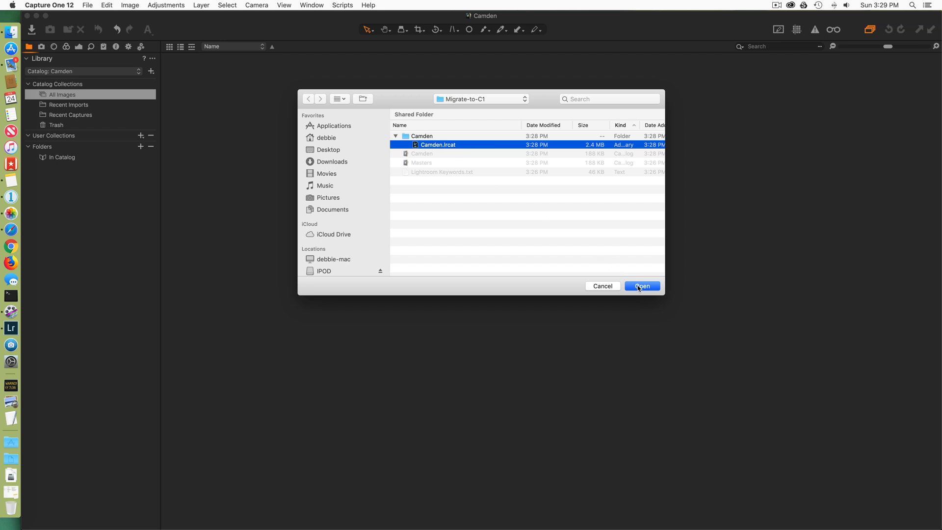
{"action": "left_click", "coordinate": [641, 286]}
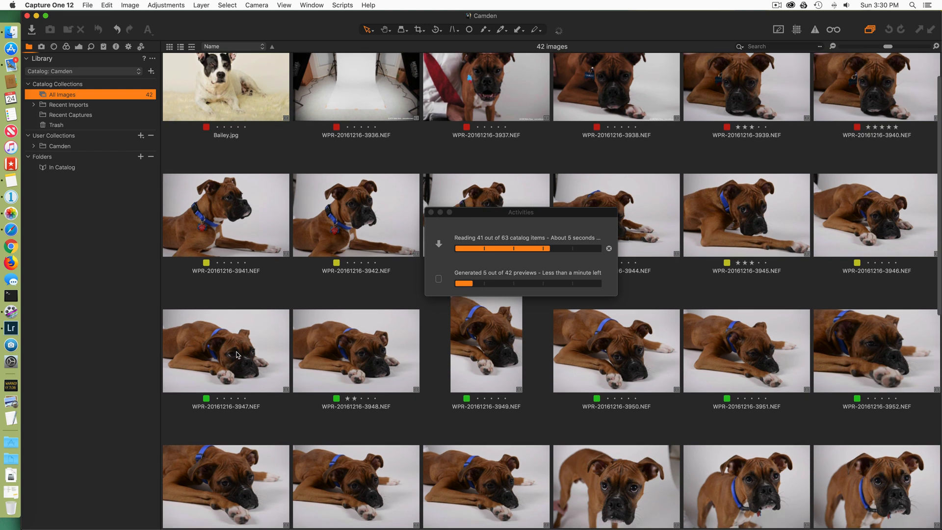
{"action": "scroll", "scroll_direction": "down", "scroll_amount": 3}
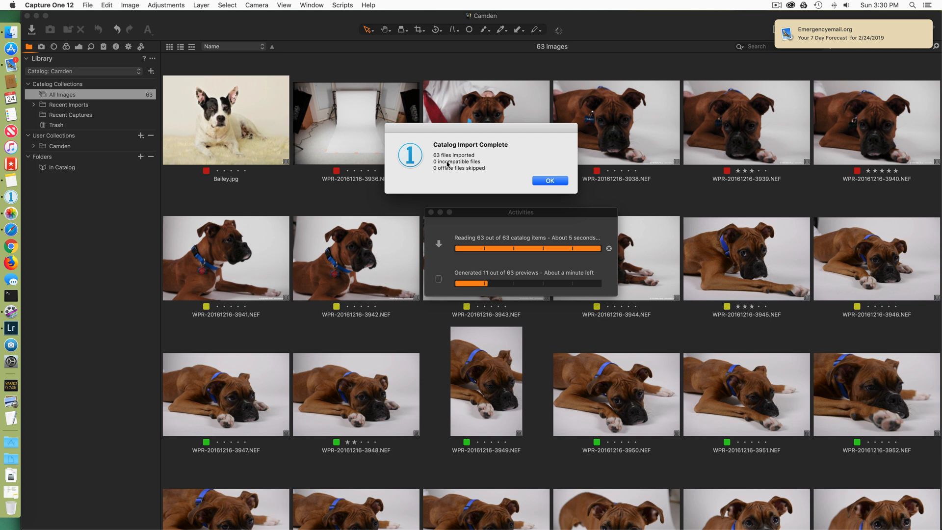
{"action": "mouse_move", "coordinate": [474, 168]}
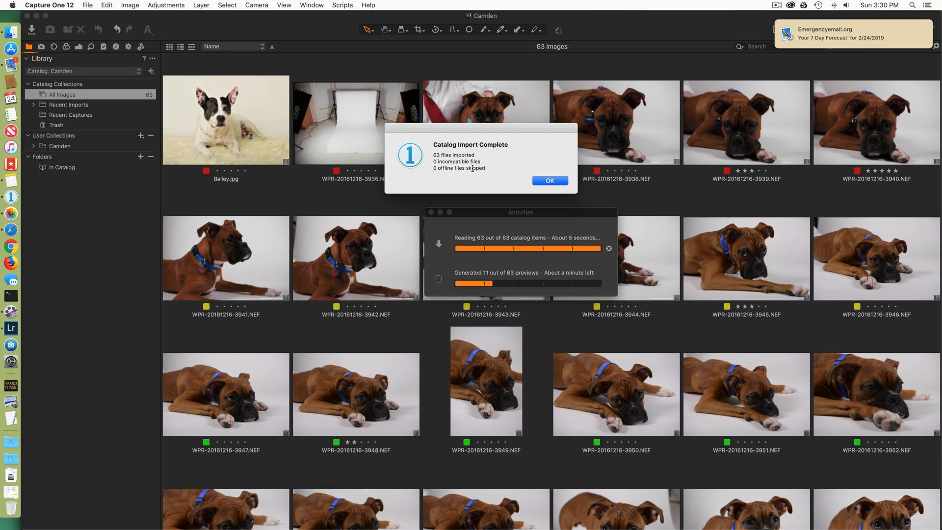
{"action": "left_click", "coordinate": [548, 181]}
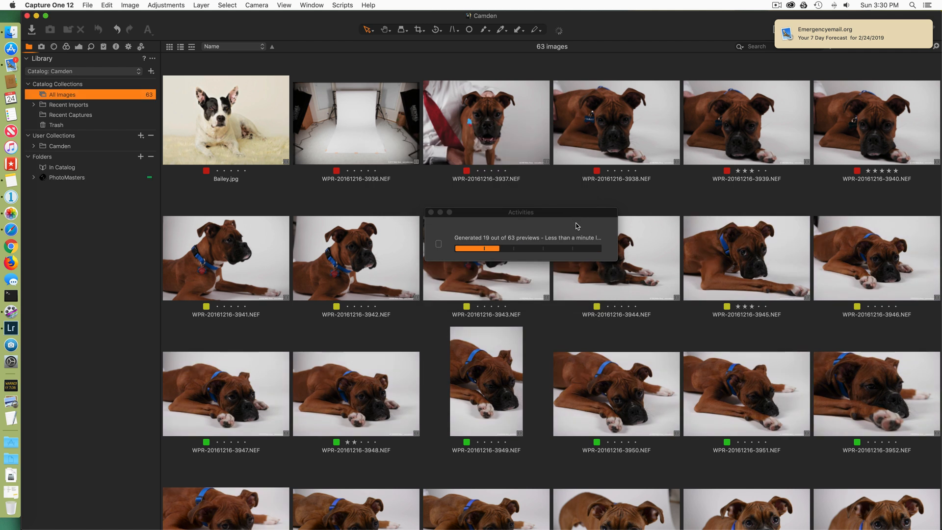
{"action": "mouse_move", "coordinate": [528, 103]}
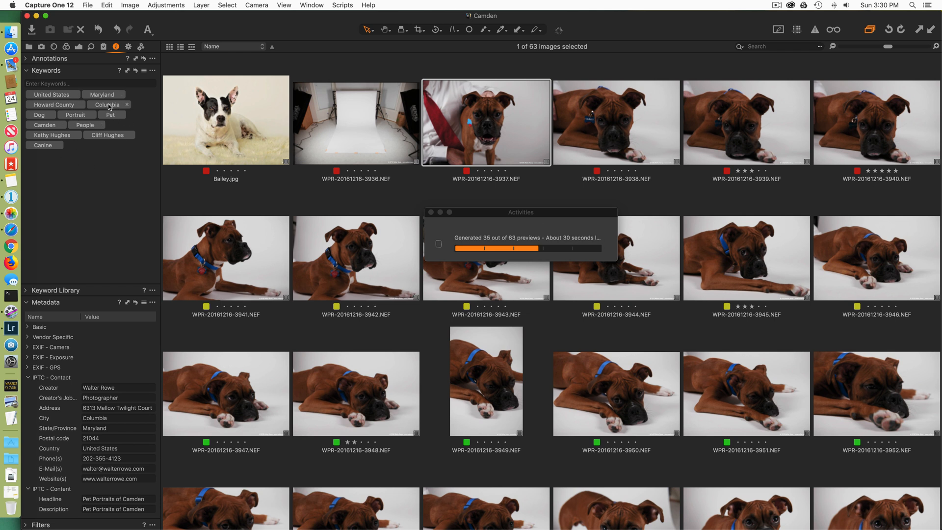
{"action": "mouse_move", "coordinate": [106, 104]}
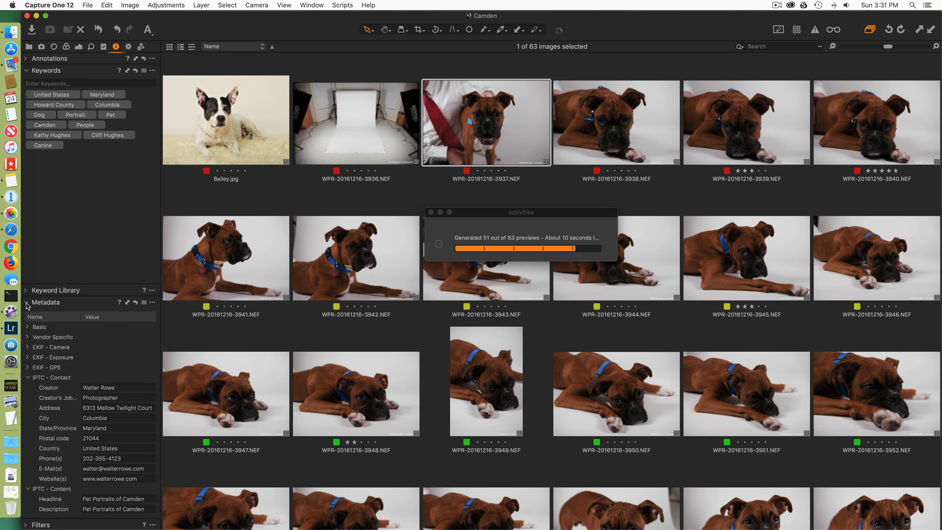
Collapse and re-expand the Metadata tool to inspect a dog photo's imported keywords and IPTC contact fields
{"action": "left_click", "coordinate": [45, 302]}
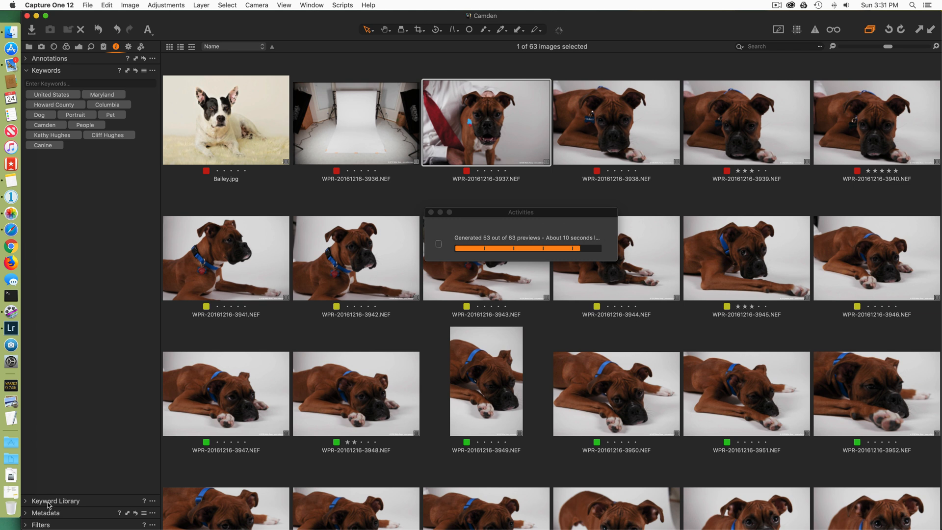
{"action": "left_click", "coordinate": [46, 512]}
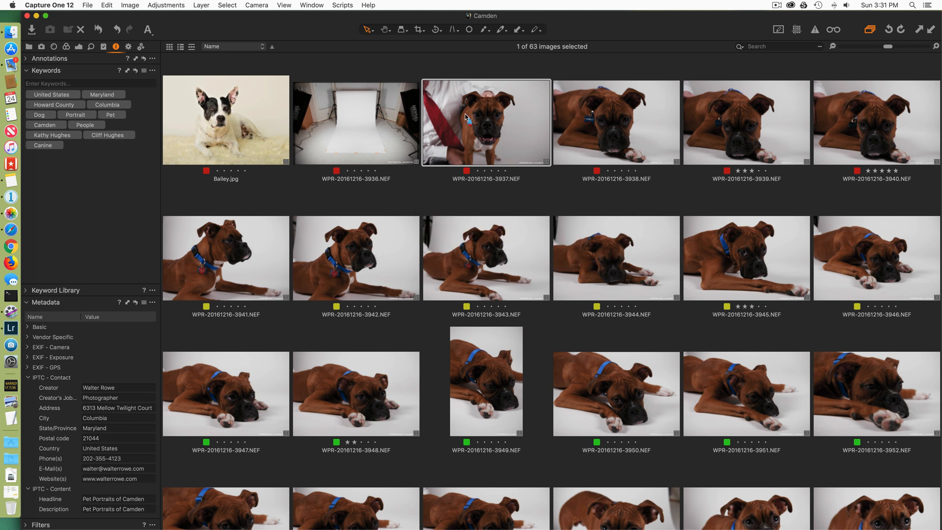
{"action": "mouse_move", "coordinate": [483, 122]}
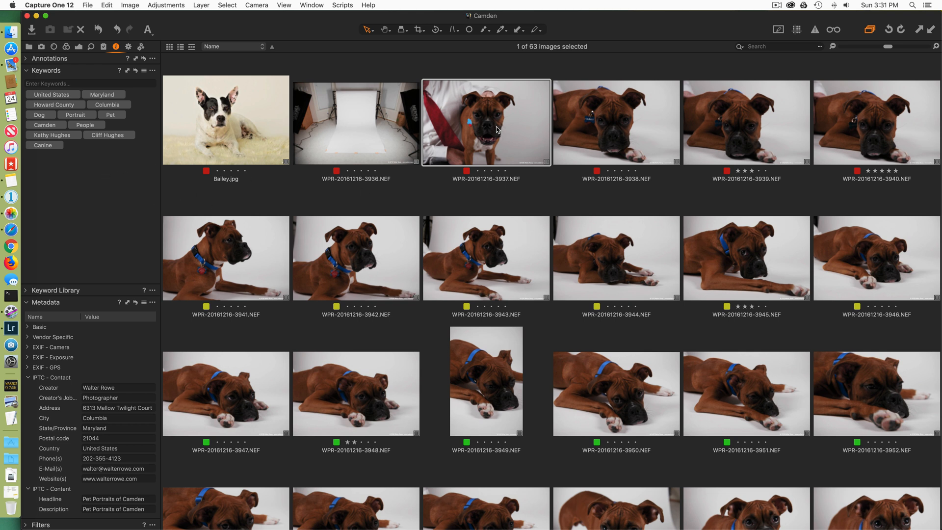
{"action": "mouse_move", "coordinate": [78, 57]}
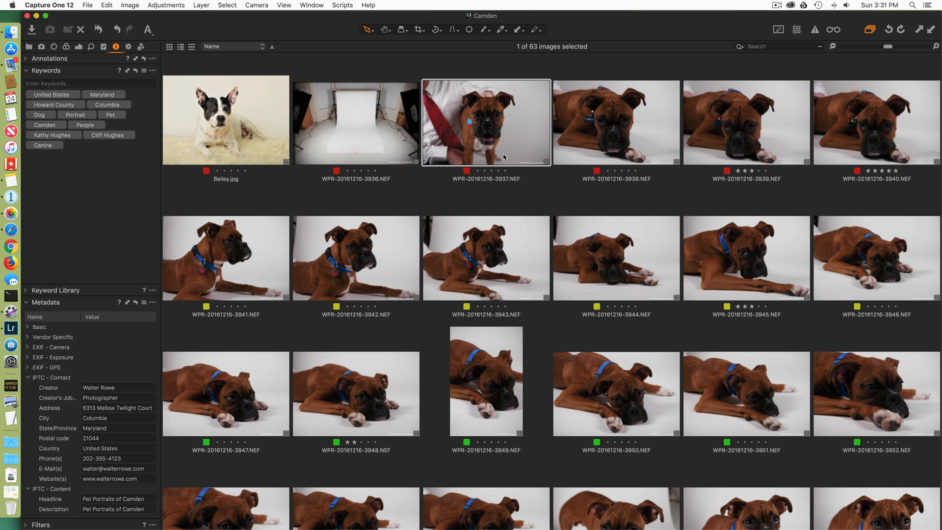
{"action": "mouse_move", "coordinate": [277, 78]}
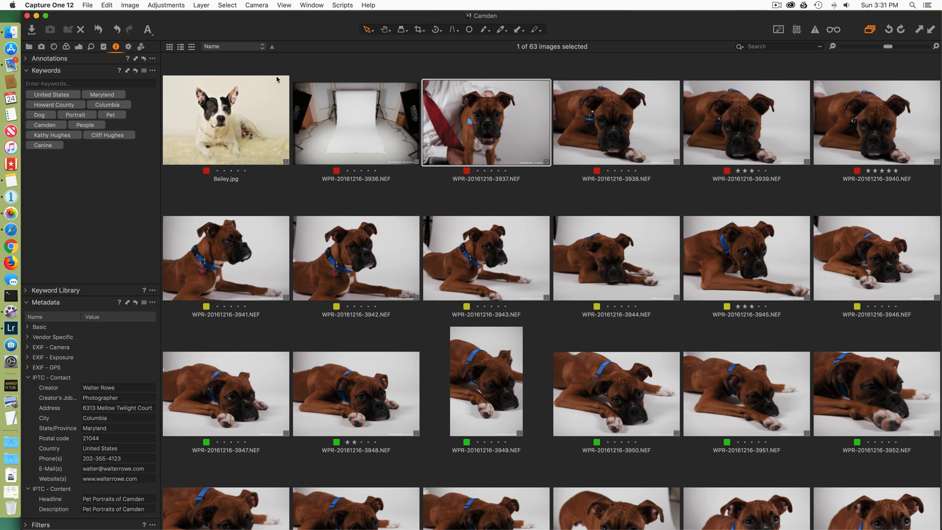
{"action": "mouse_move", "coordinate": [462, 142]}
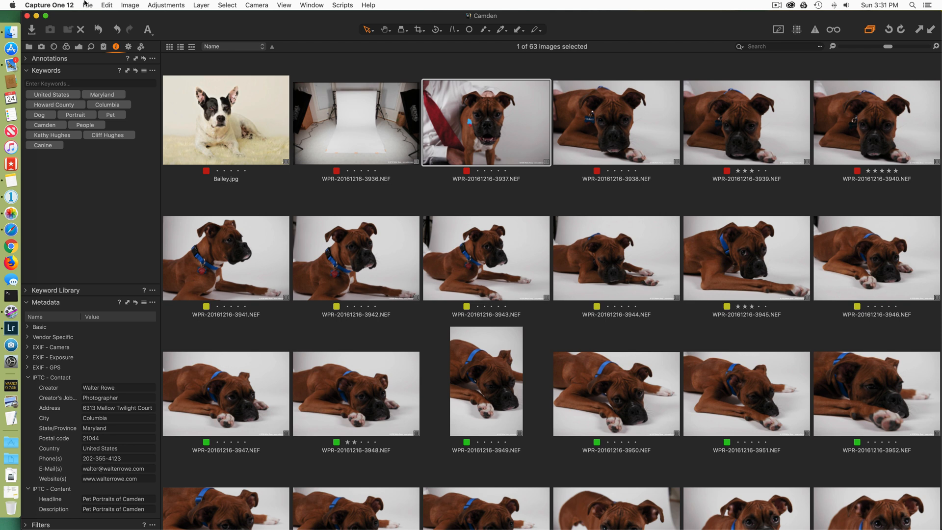
Switch from the imported Camden catalog back to the Masters catalog via Open Recent
{"action": "left_click", "coordinate": [87, 5]}
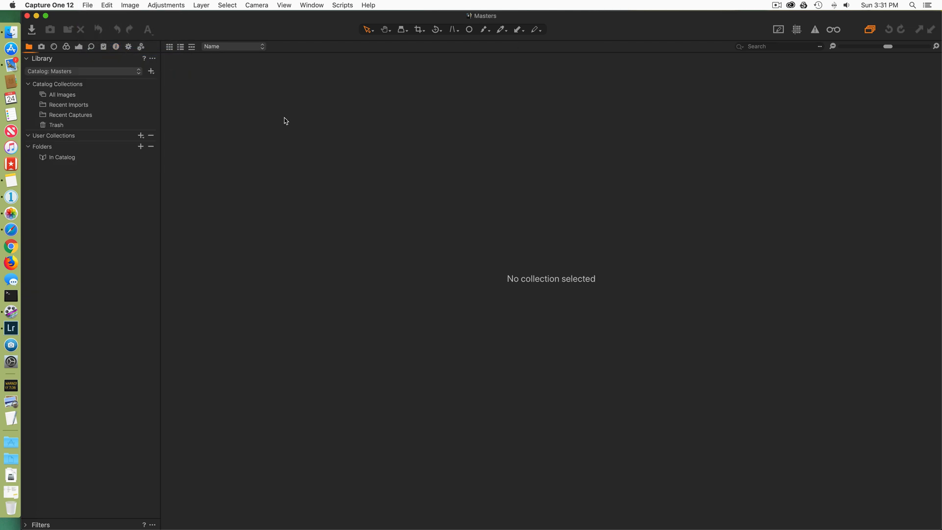
{"action": "mouse_move", "coordinate": [290, 98]}
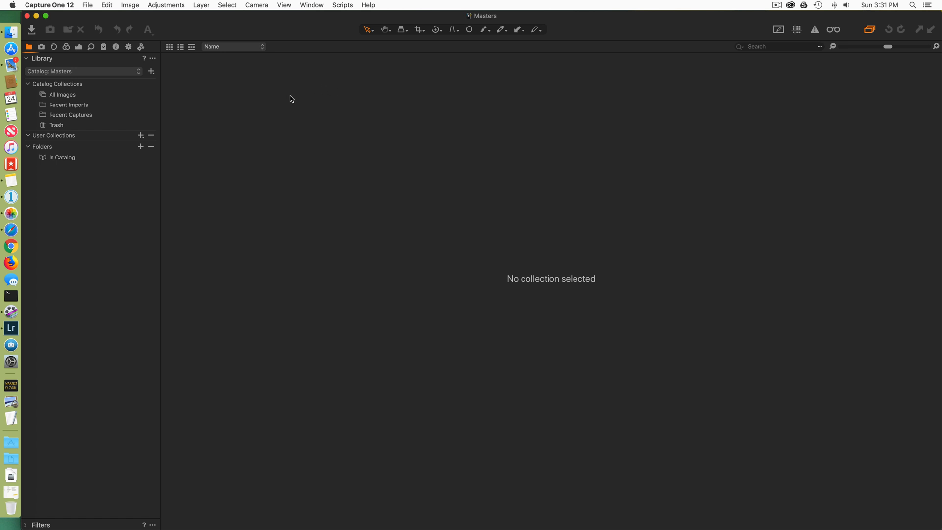
{"action": "mouse_move", "coordinate": [87, 5]}
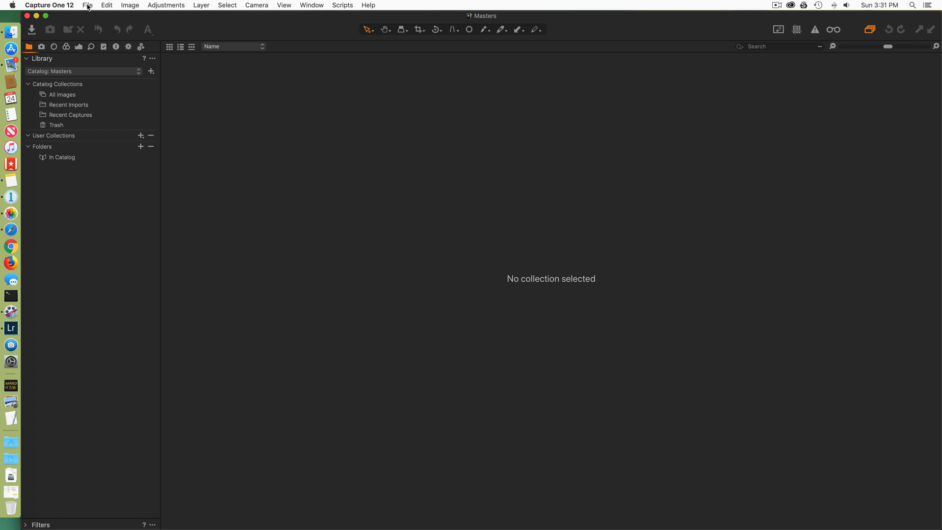
Start importing a Capture One catalog into Masters, reaching the Migrate-to-C1 file picker
{"action": "left_click", "coordinate": [88, 5]}
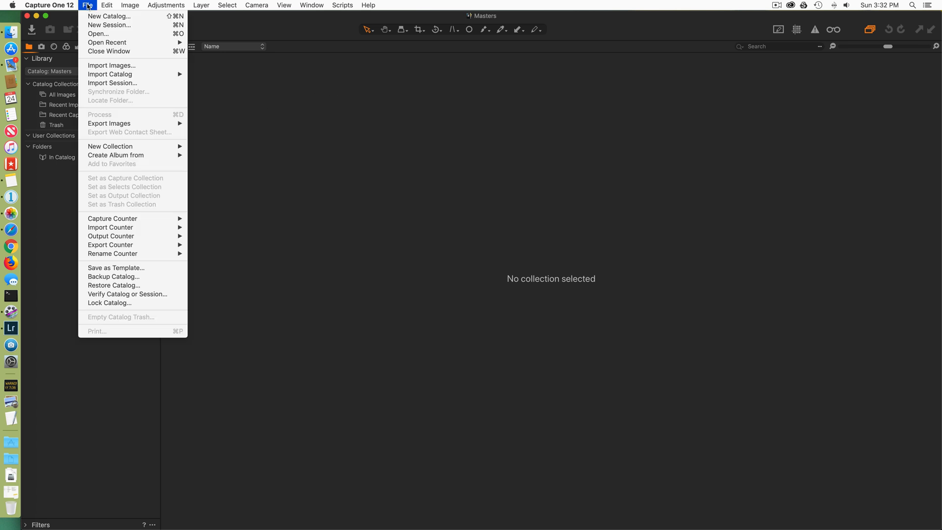
{"action": "mouse_move", "coordinate": [110, 73]}
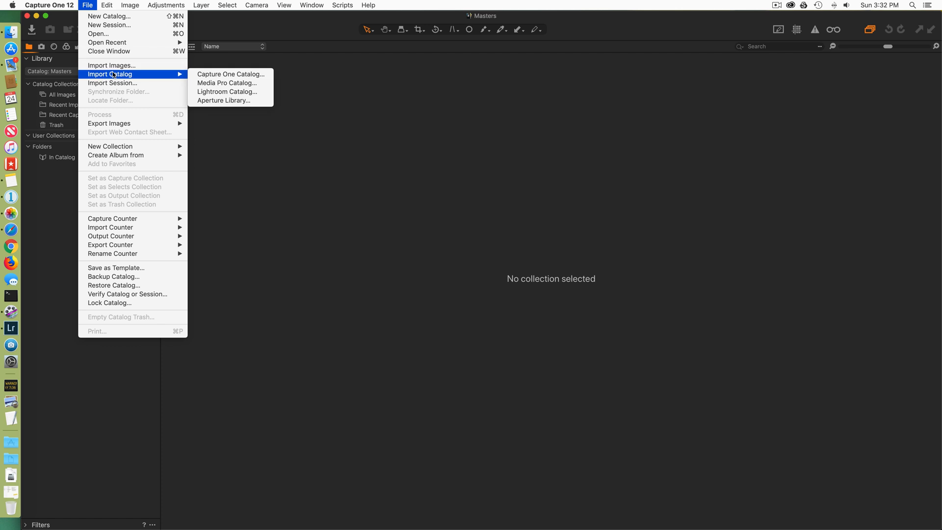
{"action": "mouse_move", "coordinate": [231, 74]}
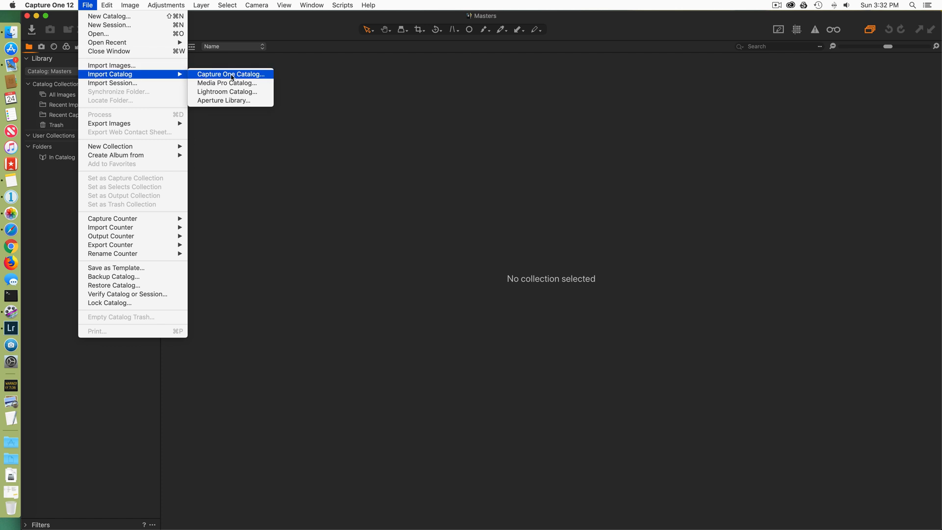
{"action": "left_click", "coordinate": [231, 74]}
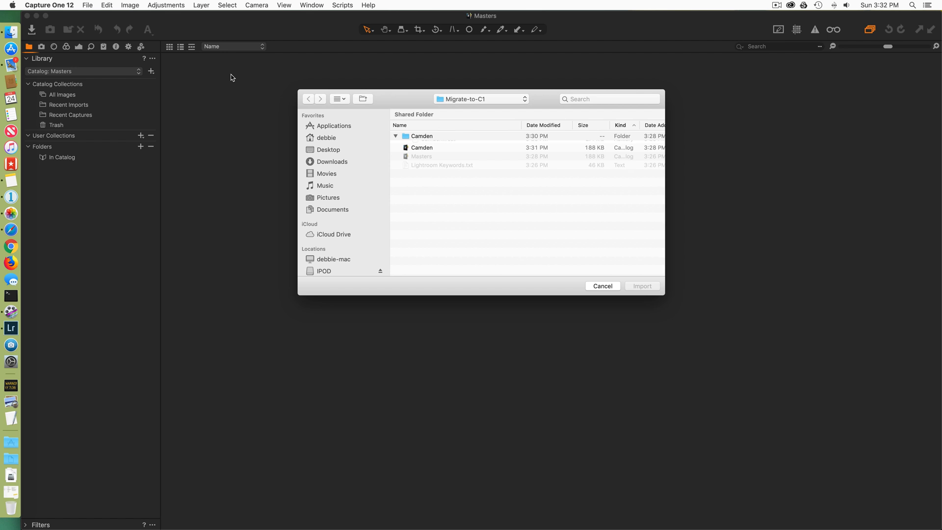
Import the Camden Capture One catalog from Migrate-to-C1, adding its 63 photos to Masters
{"action": "left_click", "coordinate": [395, 135]}
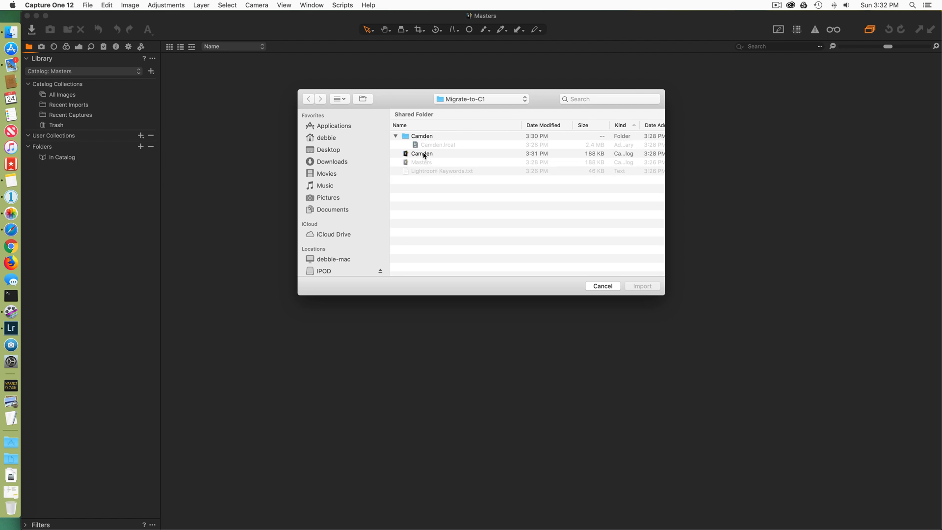
{"action": "left_click", "coordinate": [421, 153]}
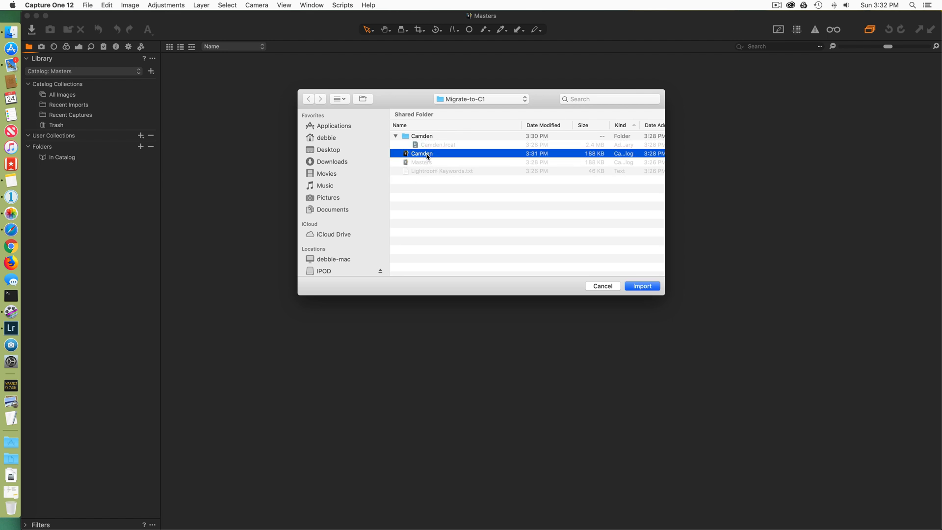
{"action": "mouse_move", "coordinate": [655, 168]}
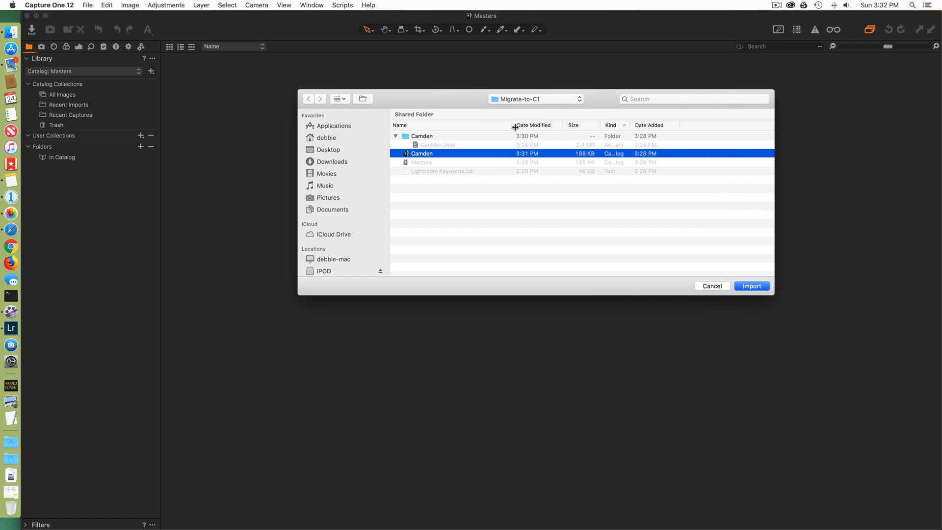
{"action": "mouse_move", "coordinate": [632, 130]}
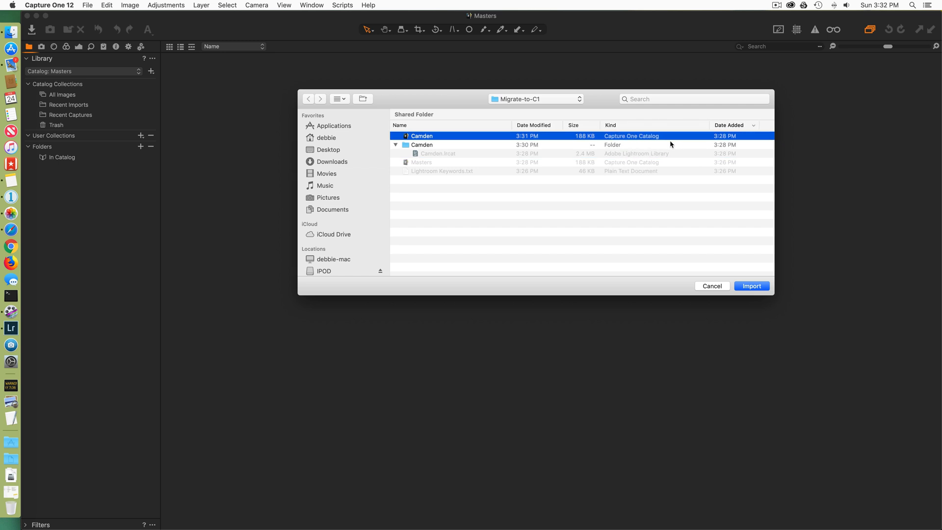
{"action": "mouse_move", "coordinate": [635, 169]}
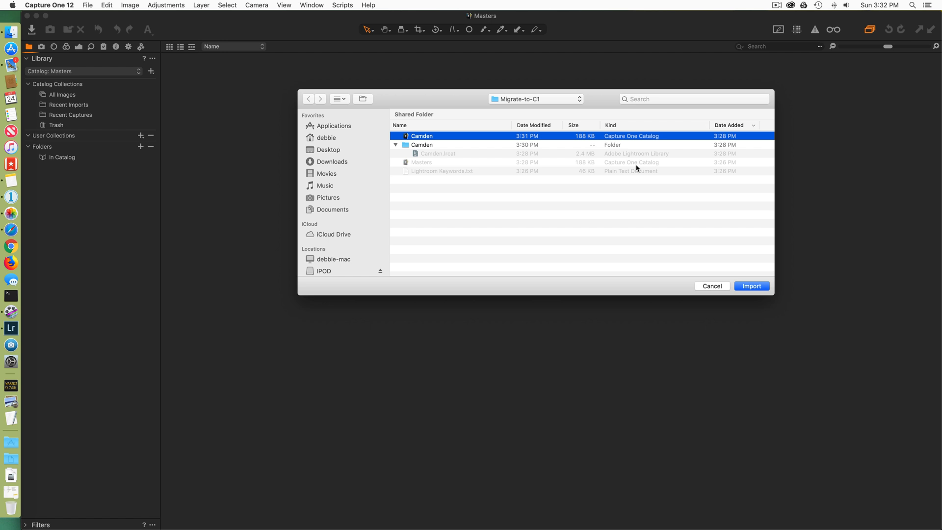
{"action": "mouse_move", "coordinate": [729, 265]}
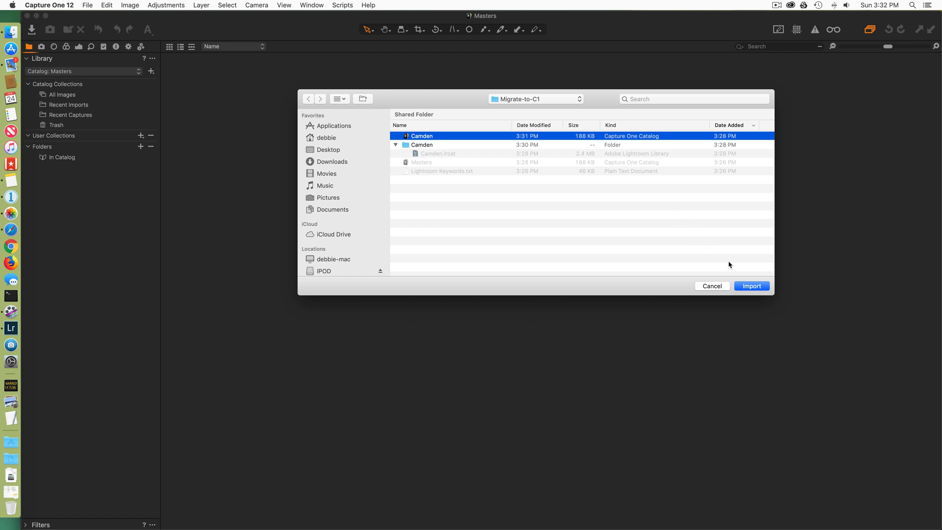
{"action": "left_click", "coordinate": [751, 286]}
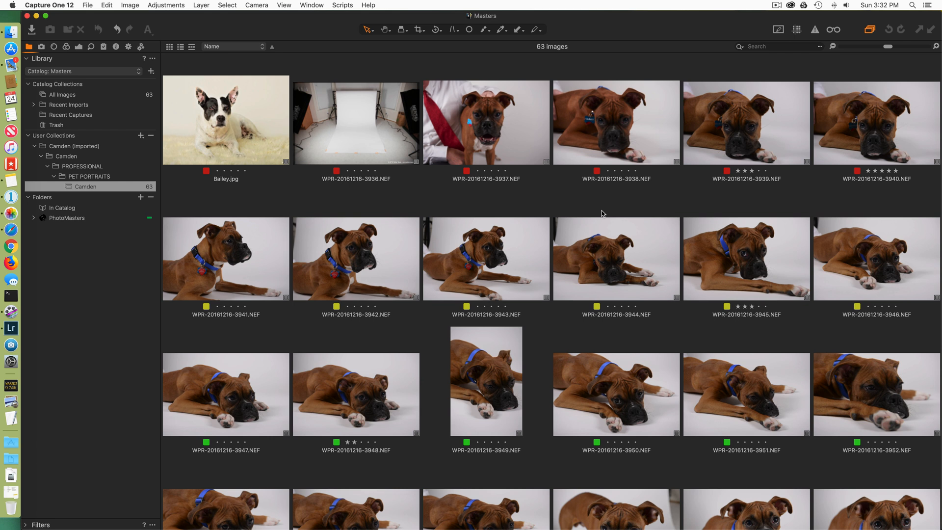
{"action": "mouse_move", "coordinate": [705, 266]}
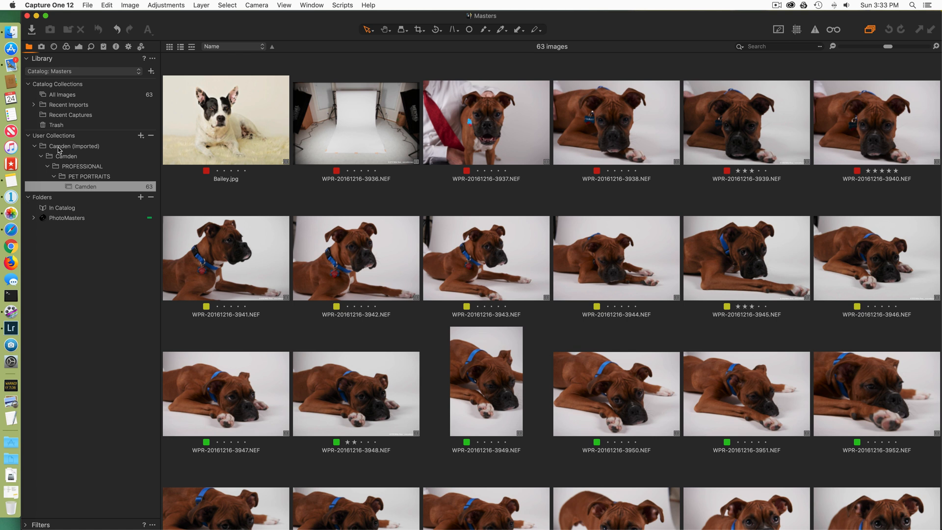
{"action": "mouse_move", "coordinate": [62, 160]}
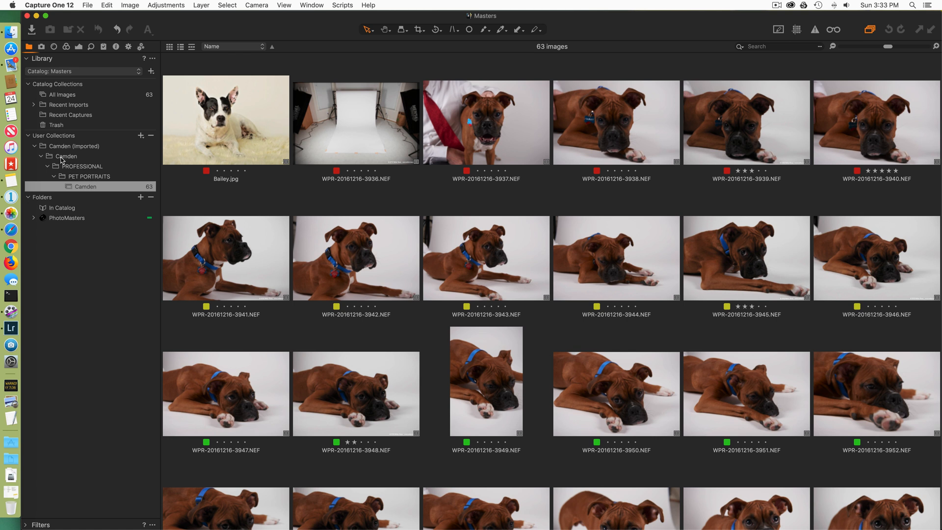
{"action": "mouse_move", "coordinate": [69, 149]}
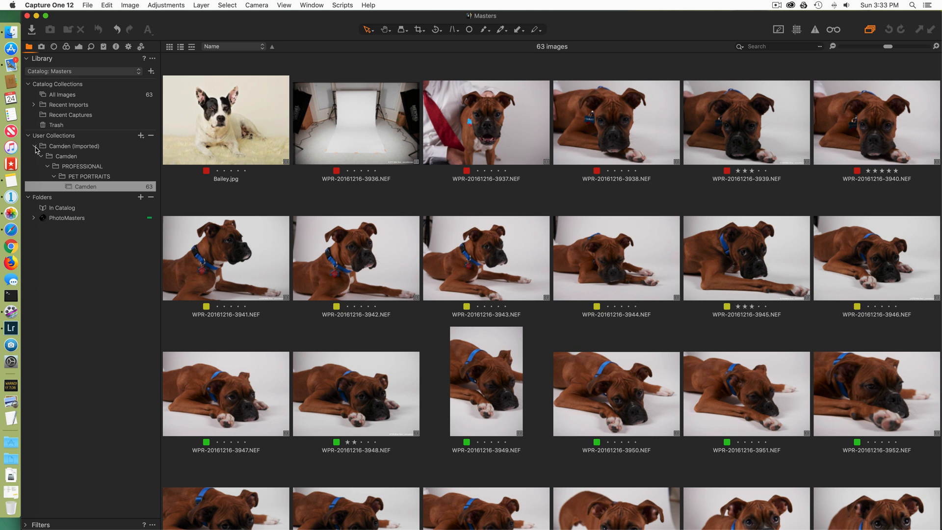
{"action": "mouse_move", "coordinate": [42, 150]}
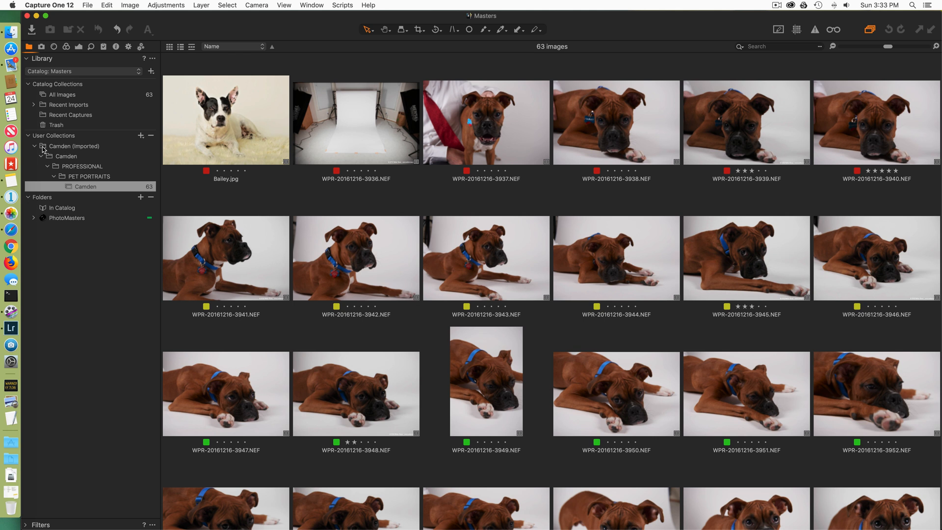
{"action": "mouse_move", "coordinate": [61, 151]}
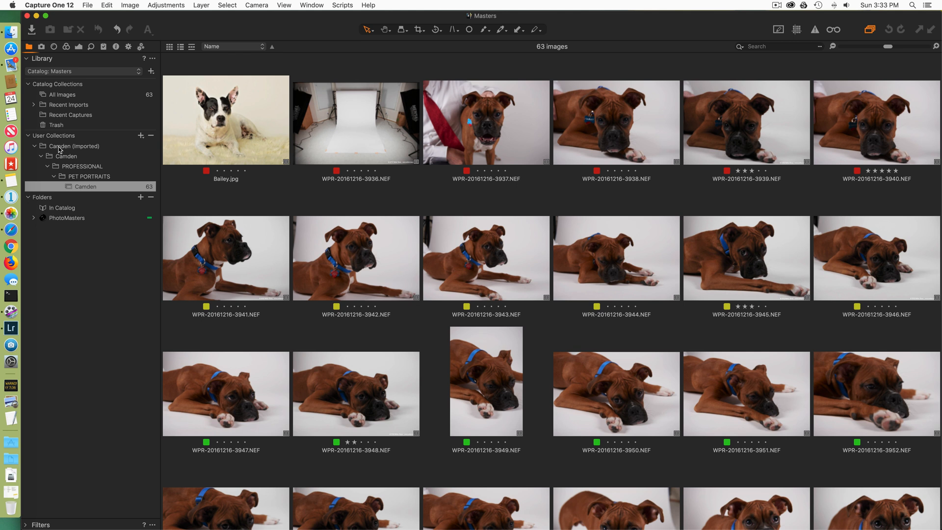
{"action": "mouse_move", "coordinate": [66, 162]}
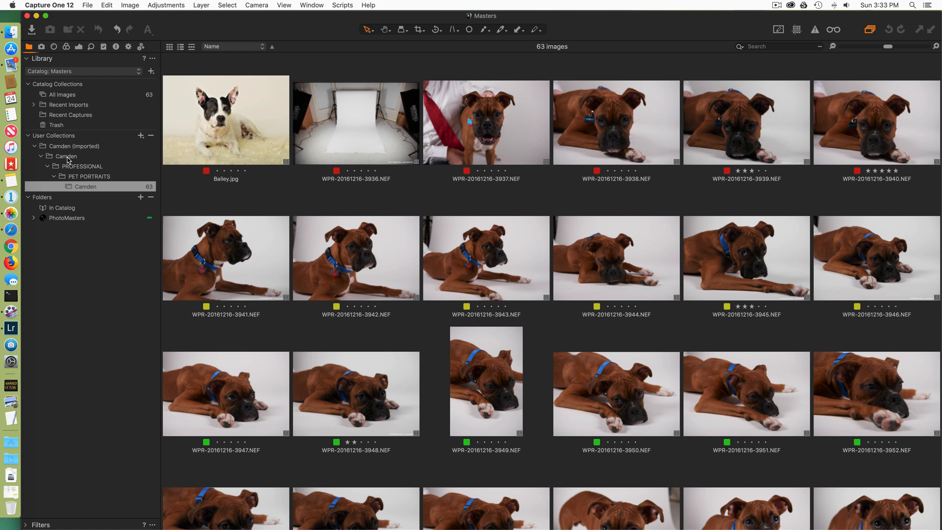
{"action": "mouse_move", "coordinate": [79, 170]}
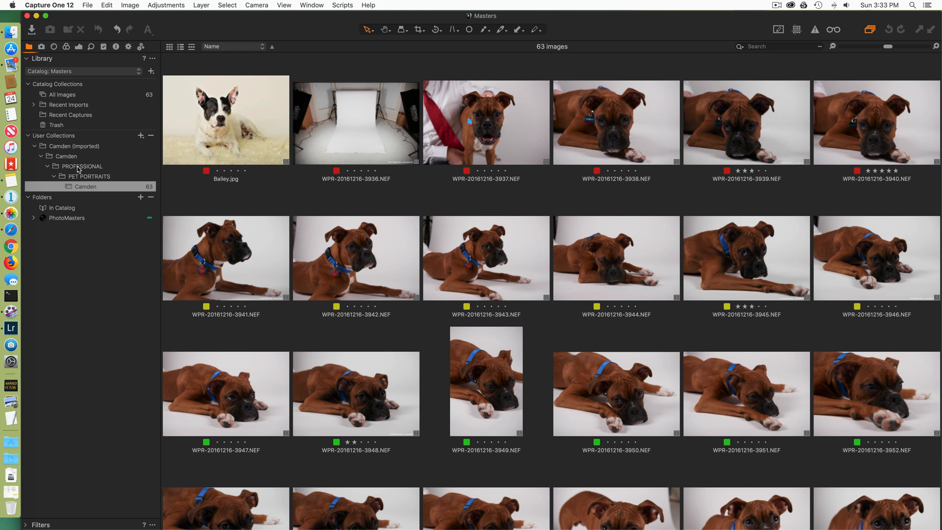
{"action": "mouse_move", "coordinate": [94, 187]}
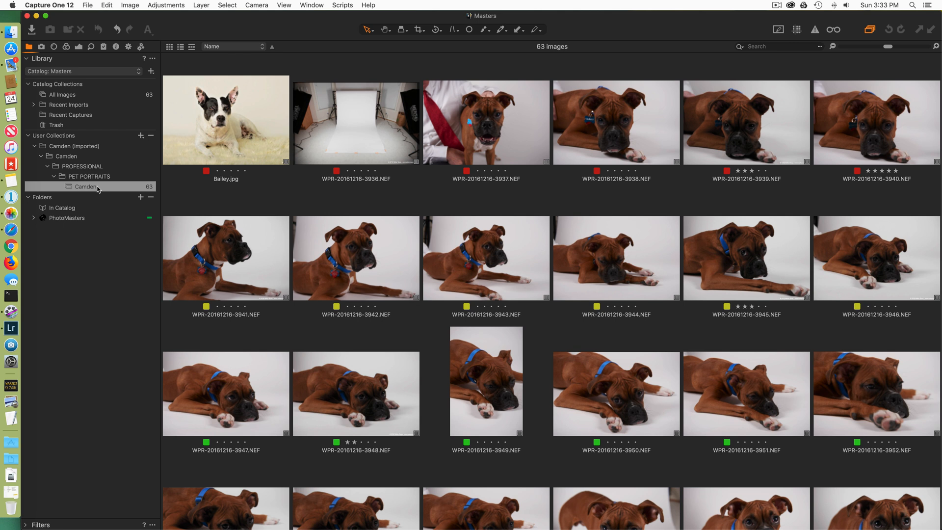
{"action": "mouse_move", "coordinate": [86, 186]}
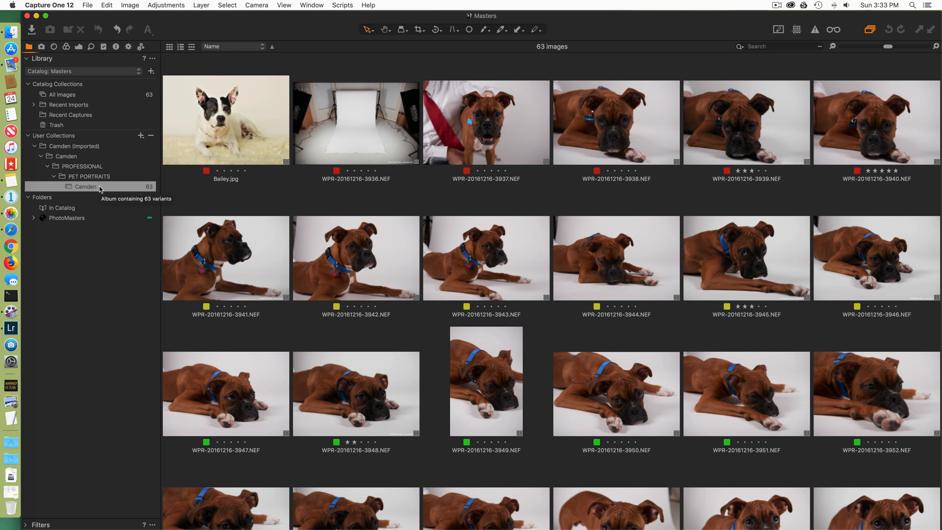
{"action": "mouse_move", "coordinate": [52, 168]}
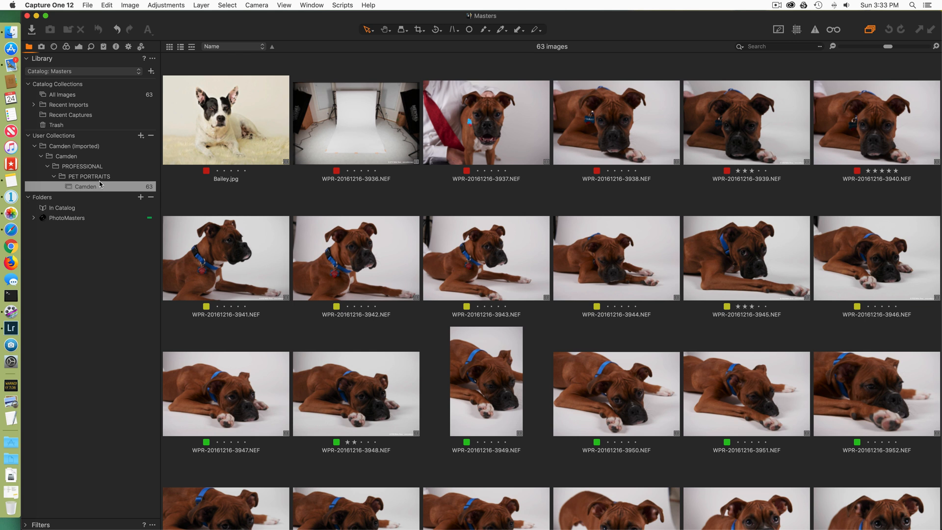
{"action": "mouse_move", "coordinate": [63, 192]}
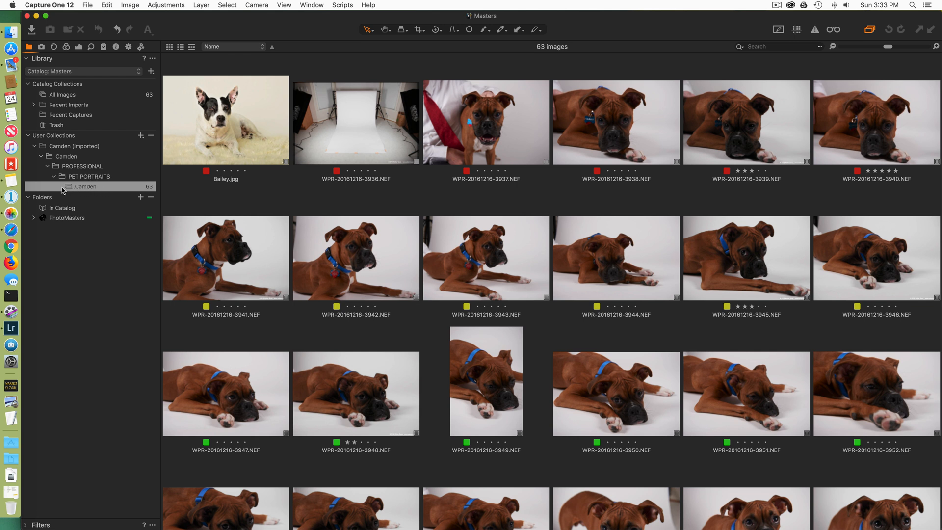
Show the 63 images of the Camden album under Camden (Imported) > PROFESSIONAL > PET PORTRAITS
{"action": "left_click", "coordinate": [85, 186]}
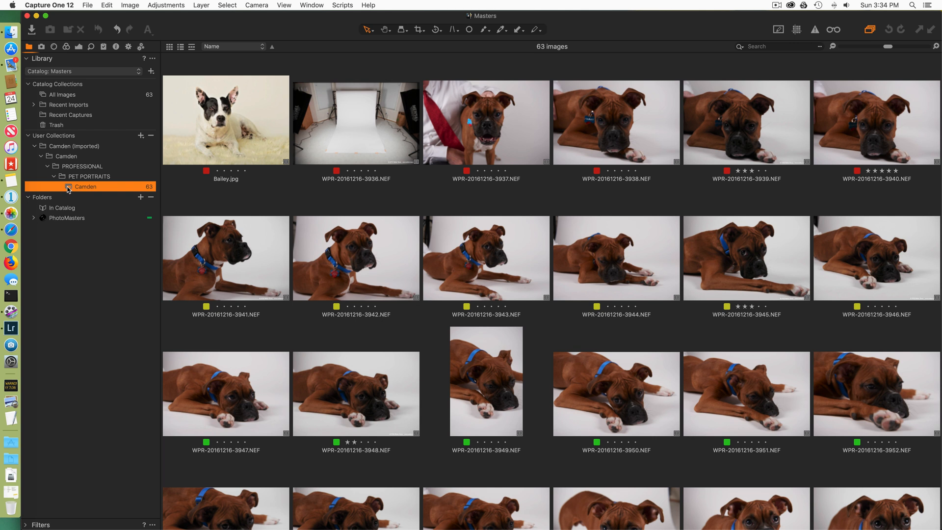
{"action": "mouse_move", "coordinate": [77, 190]}
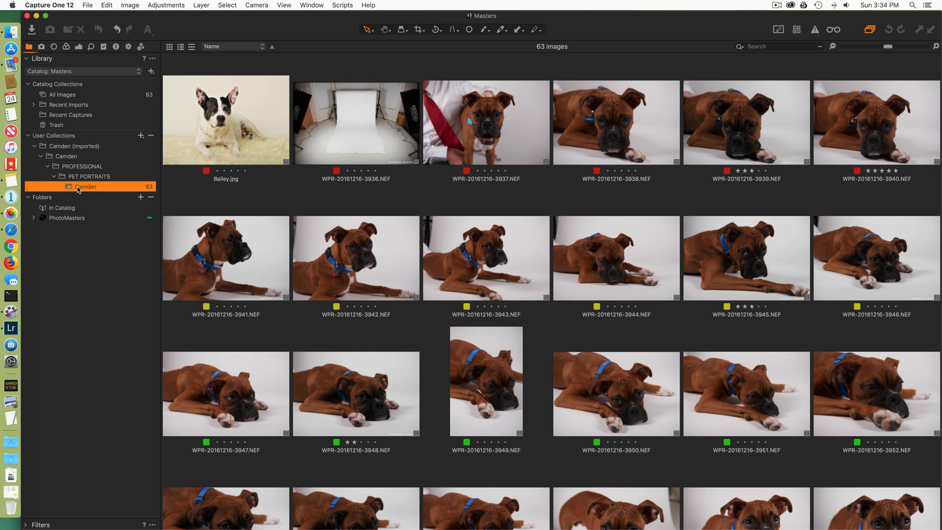
{"action": "mouse_move", "coordinate": [61, 235]}
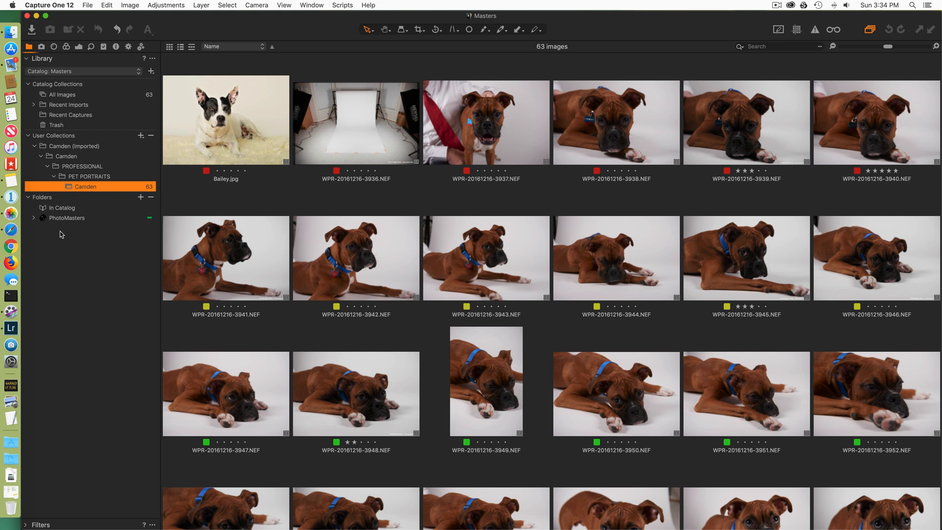
Show the Camden disk folder's 63 images under PhotoMasters > Aperture Originals > Professional > Pet Portraits
{"action": "left_click", "coordinate": [34, 218]}
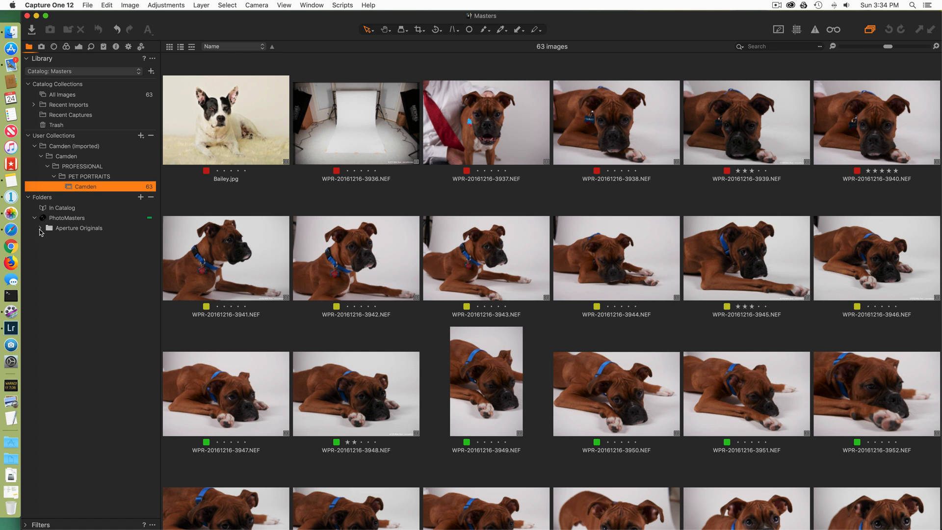
{"action": "left_click", "coordinate": [40, 229]}
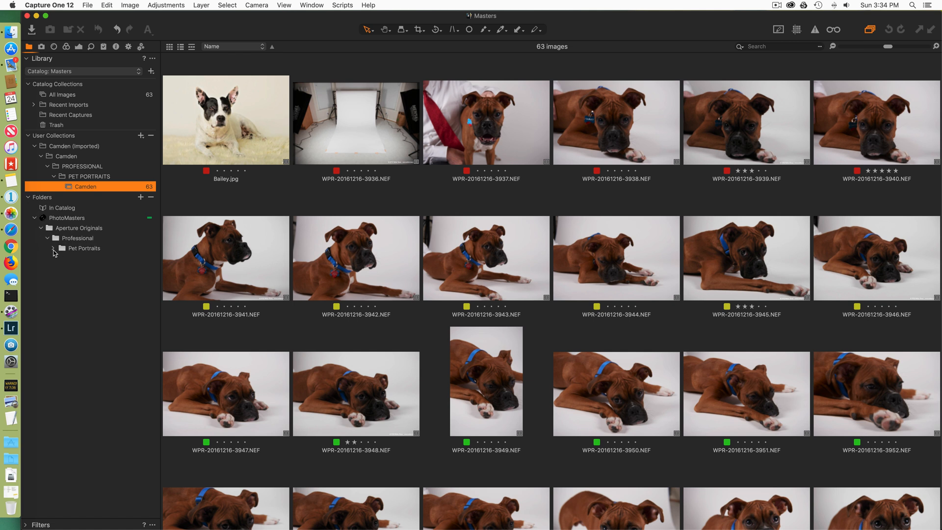
{"action": "left_click", "coordinate": [53, 248]}
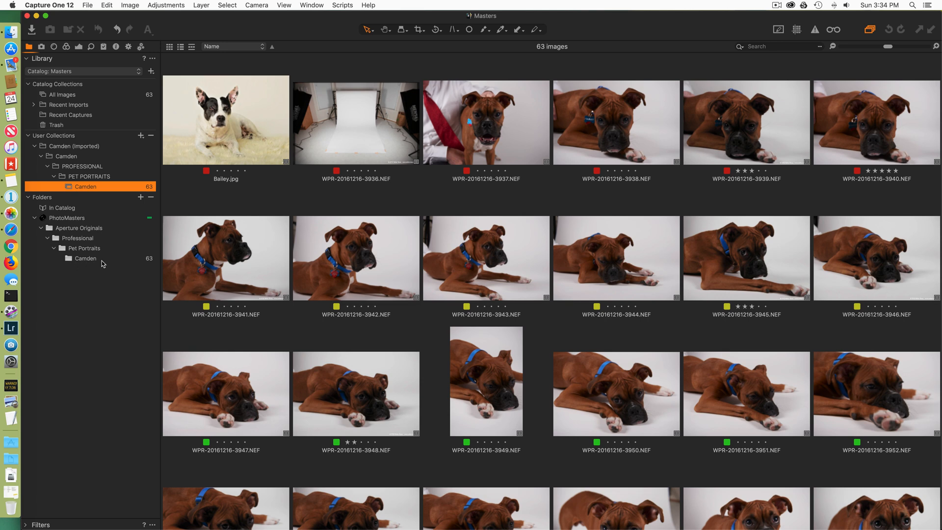
{"action": "mouse_move", "coordinate": [112, 263]}
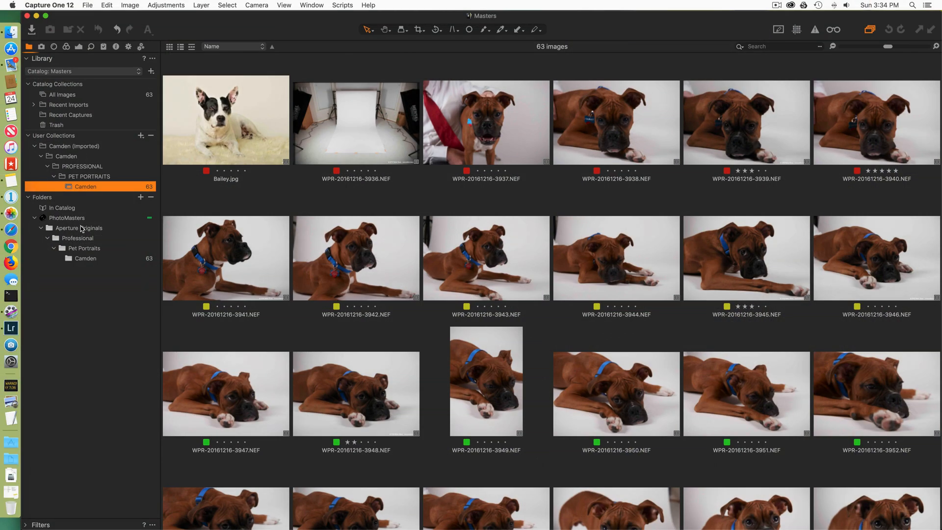
{"action": "mouse_move", "coordinate": [79, 241]}
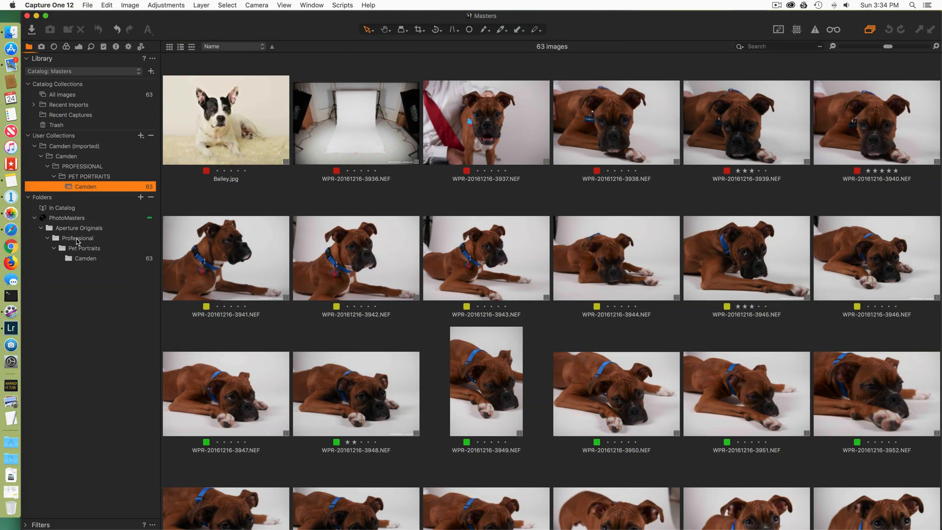
{"action": "left_click", "coordinate": [85, 258]}
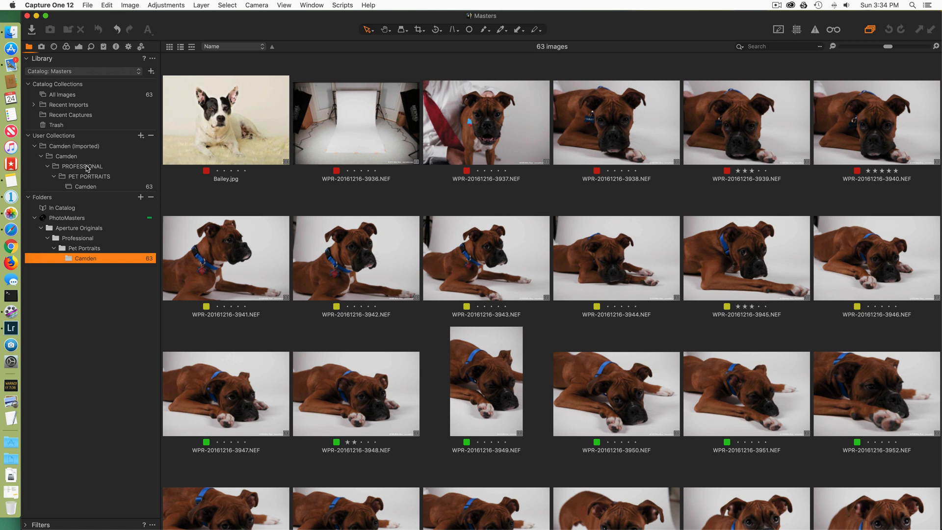
{"action": "mouse_move", "coordinate": [61, 156]}
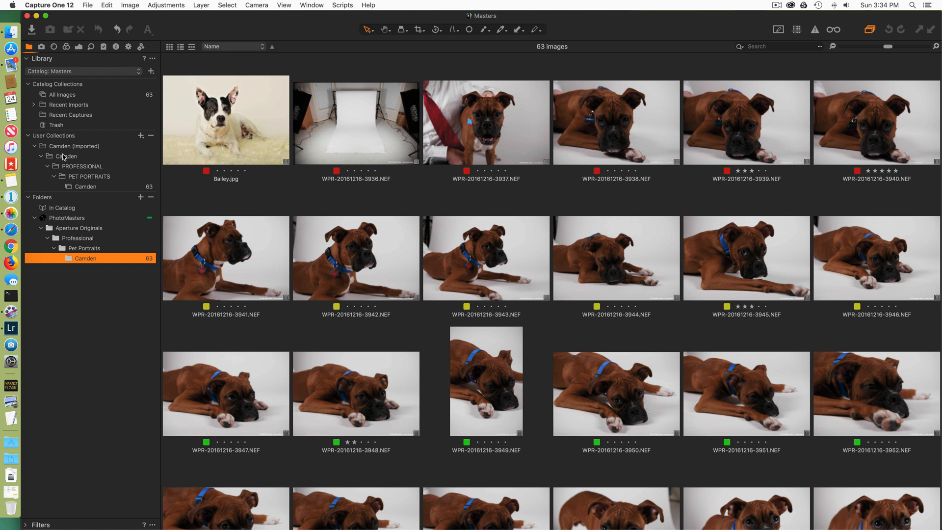
{"action": "mouse_move", "coordinate": [106, 167]}
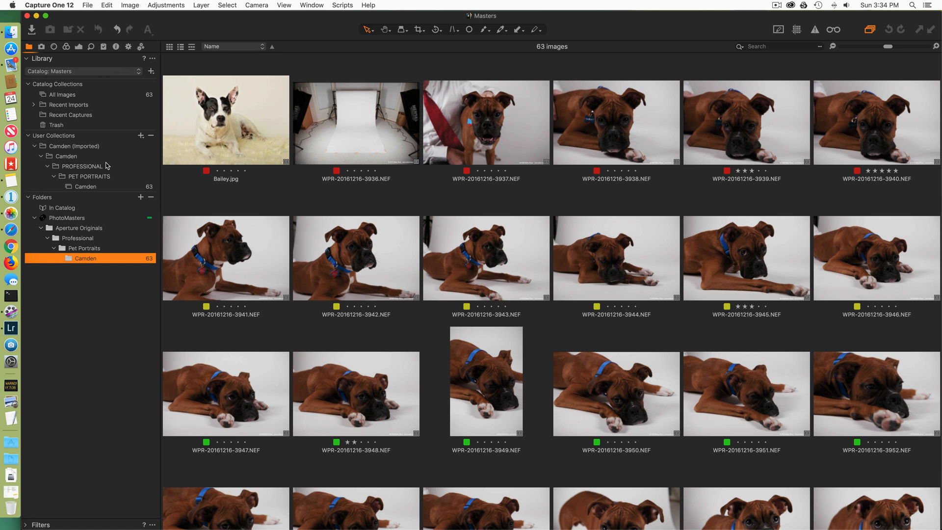